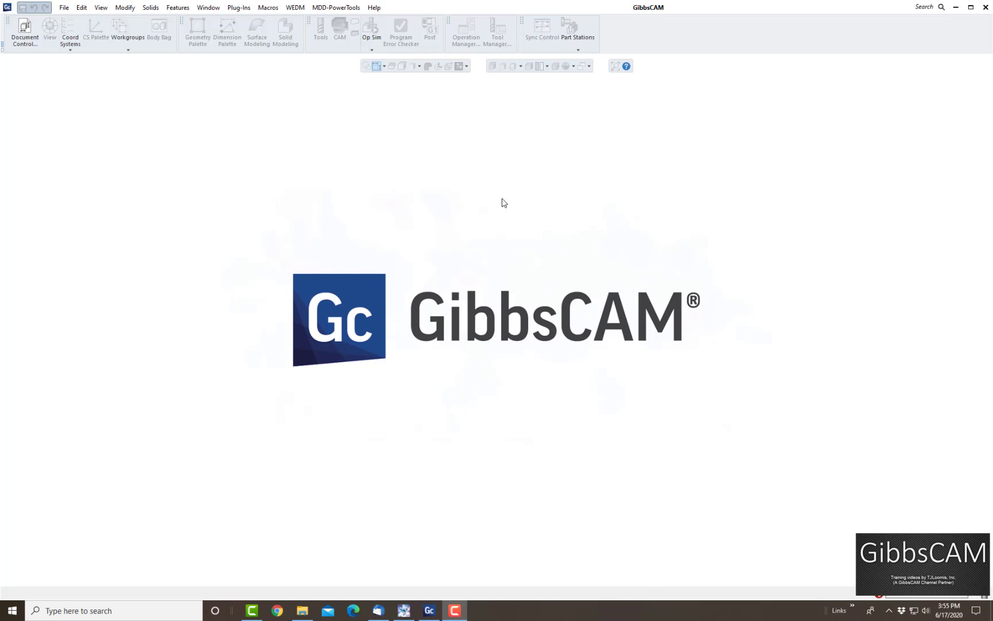
mouse_move(435, 224)
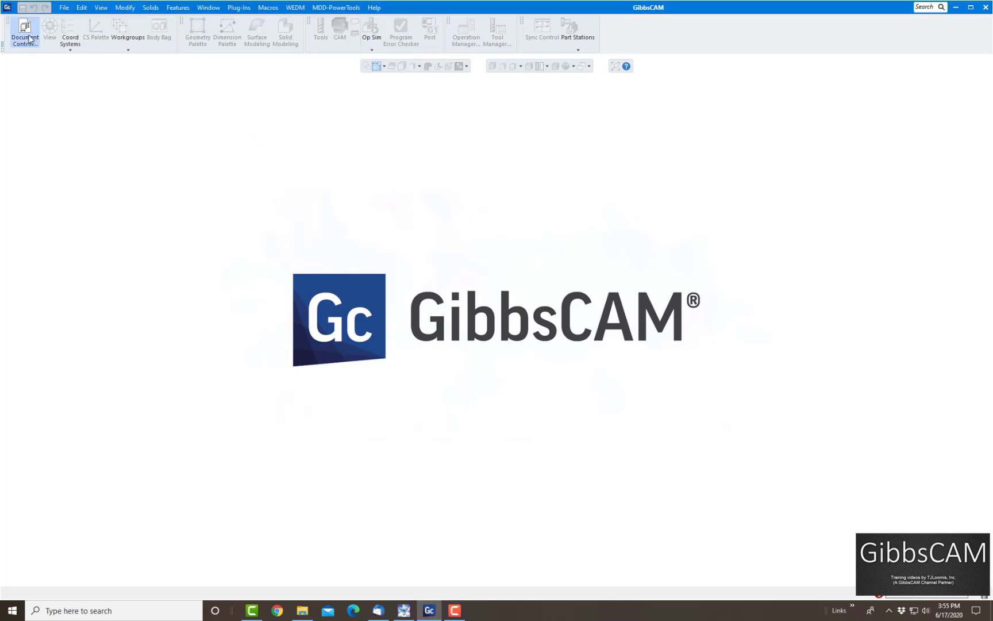
- Open Document Control with no part loaded, showing 3 Axis Vertical Mill and cast alloy steel
click(23, 30)
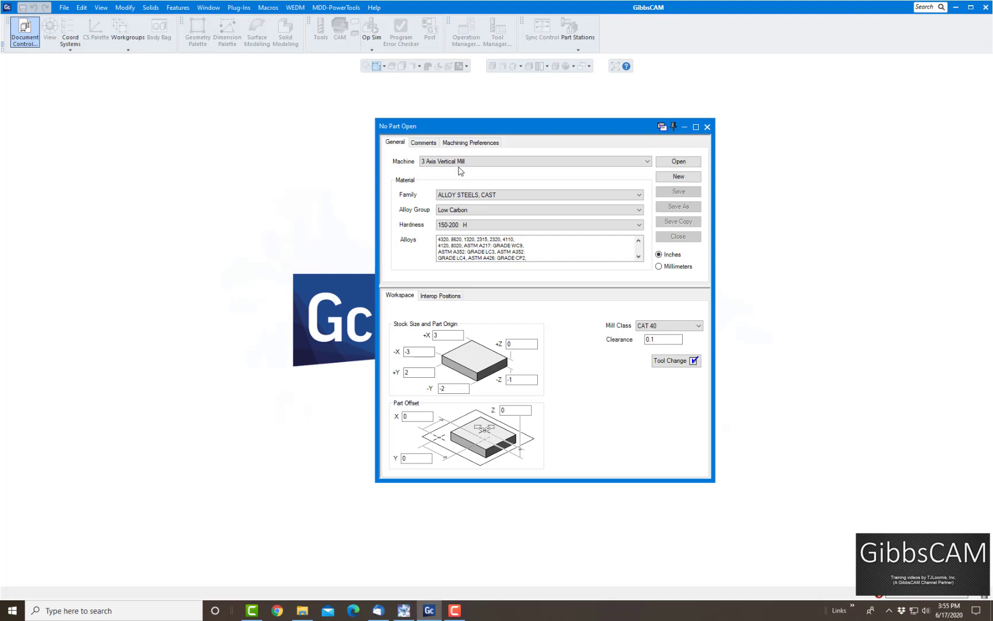
click(532, 161)
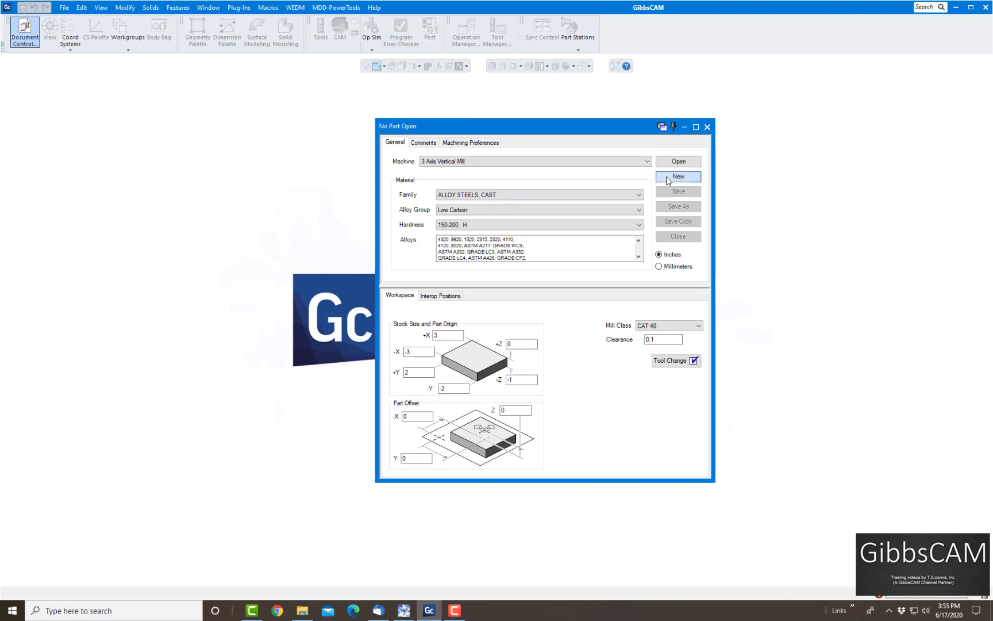
- Start a new part, delete the old Tims Template file, and save as untitled.vnc
click(678, 177)
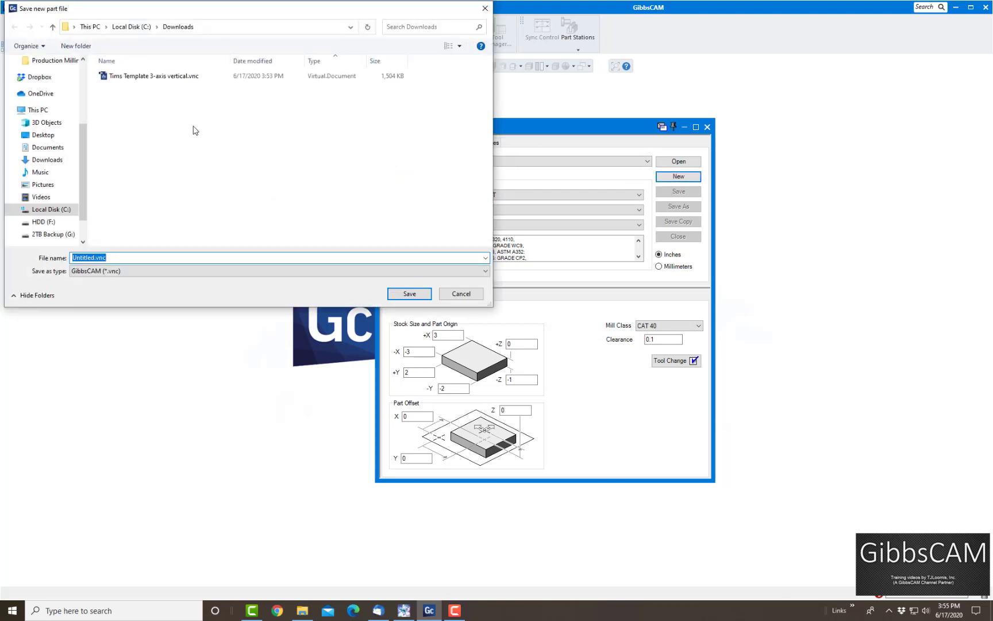
right_click(144, 76)
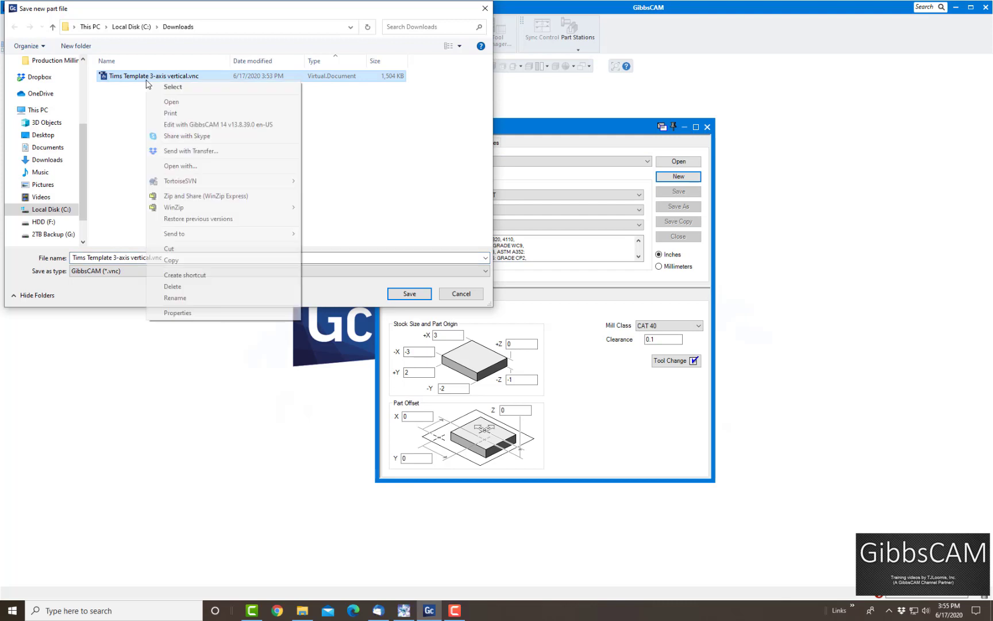
click(172, 286)
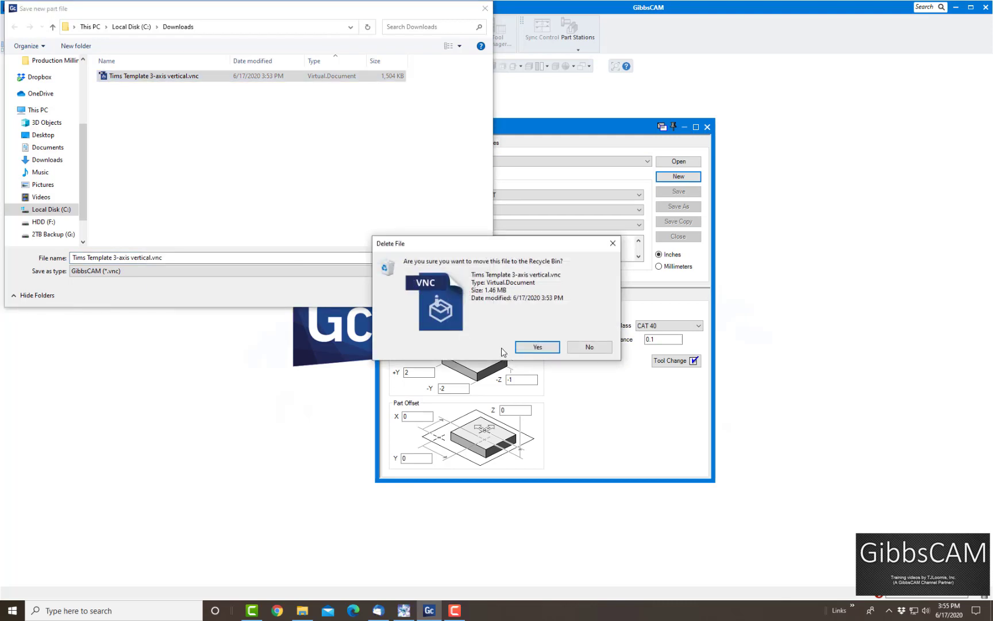
click(537, 347)
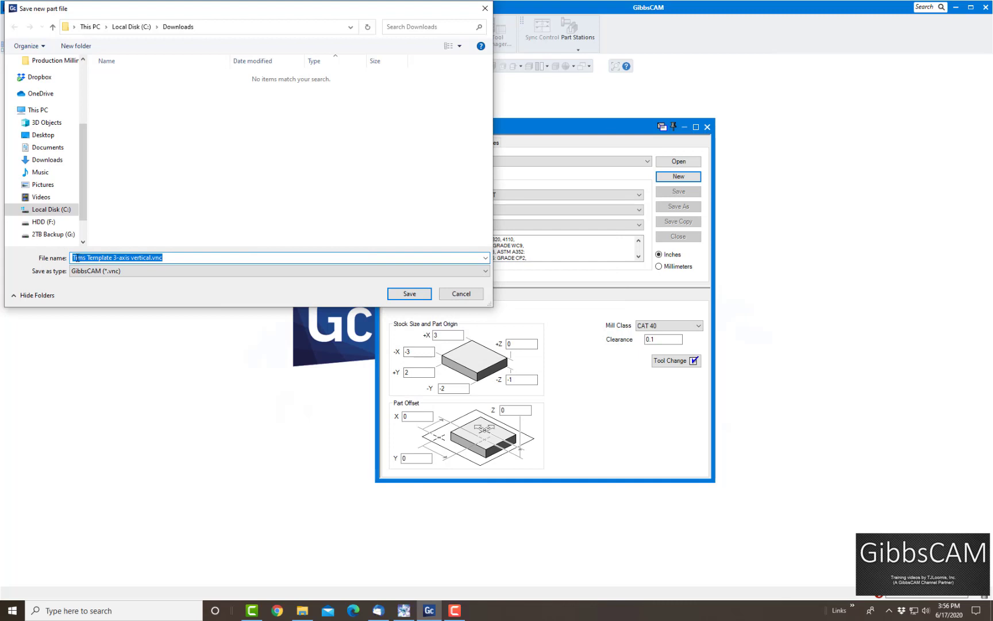
text(untitled)
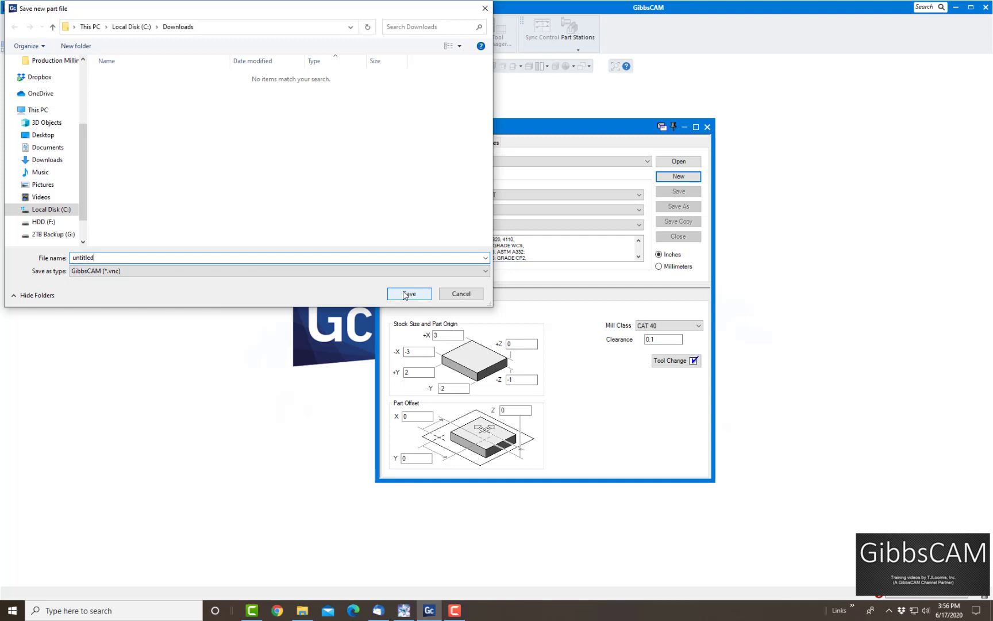
click(409, 294)
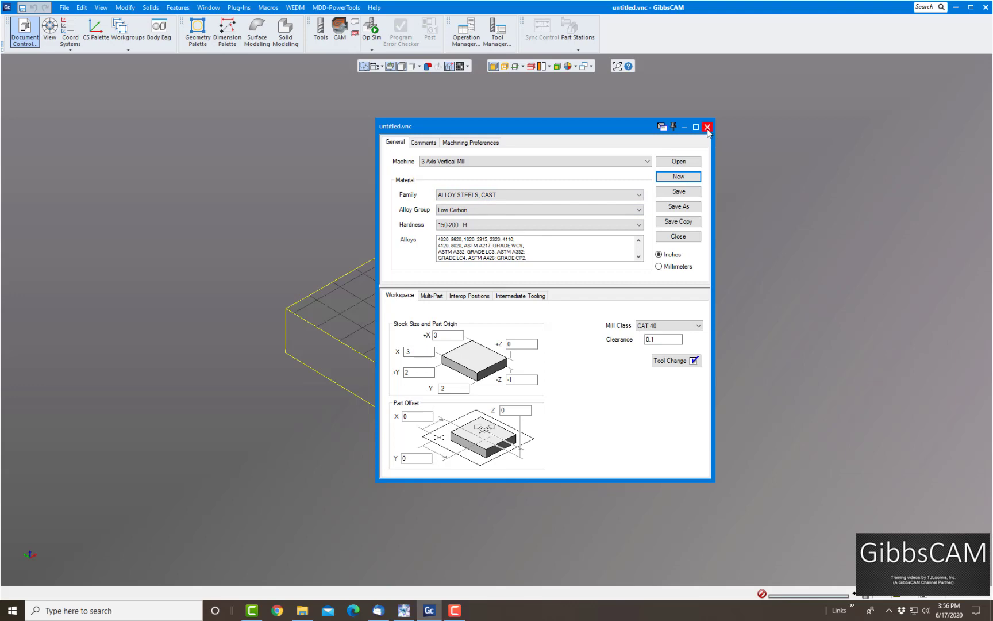
- Close the Document Control dialog and open the Plug-ins menu for Machine Manager
click(707, 126)
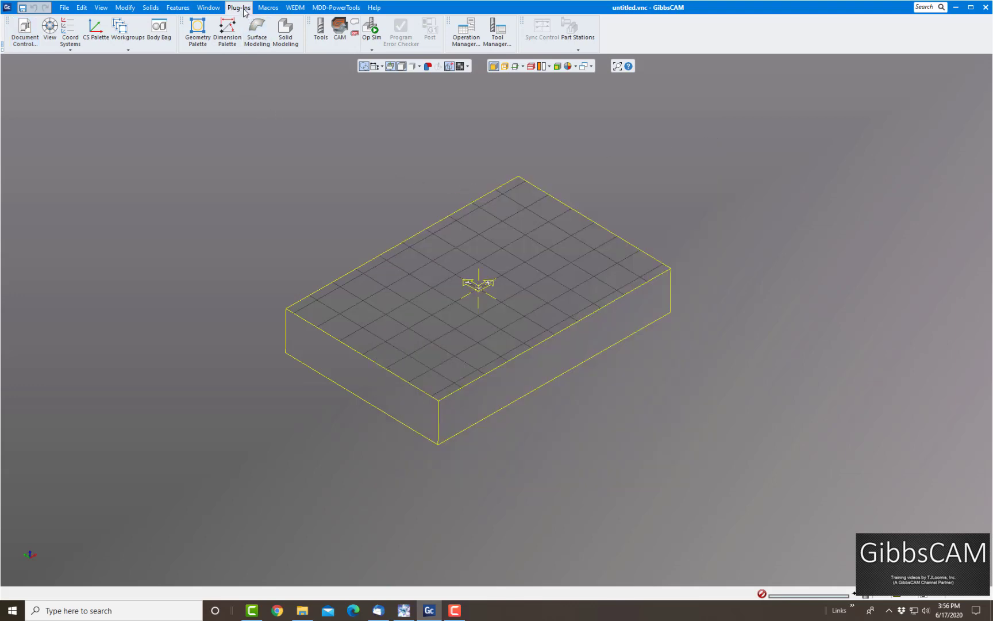
click(239, 7)
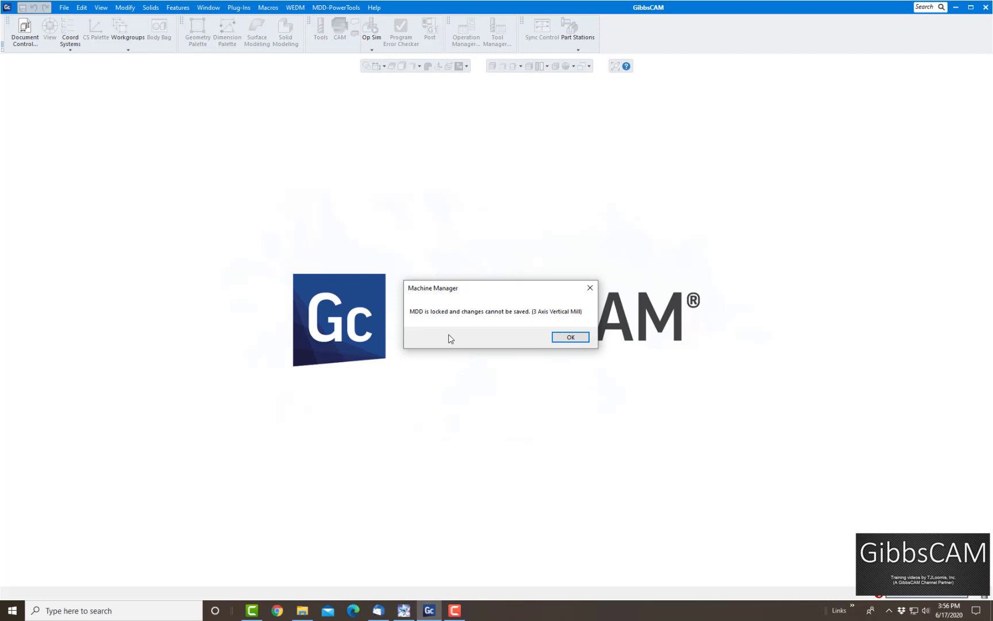
mouse_move(533, 322)
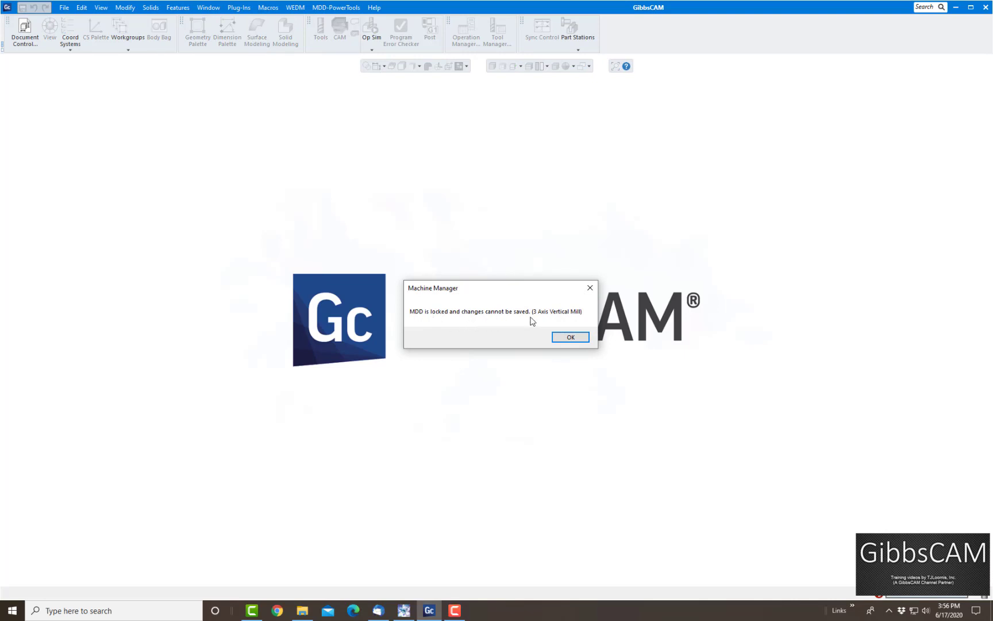
mouse_move(559, 322)
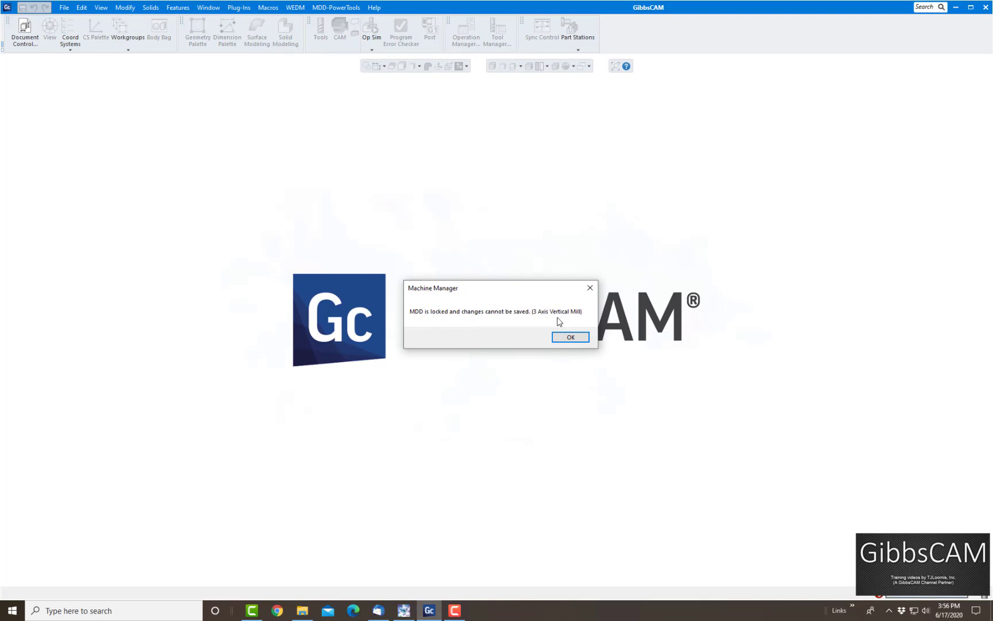
mouse_move(503, 323)
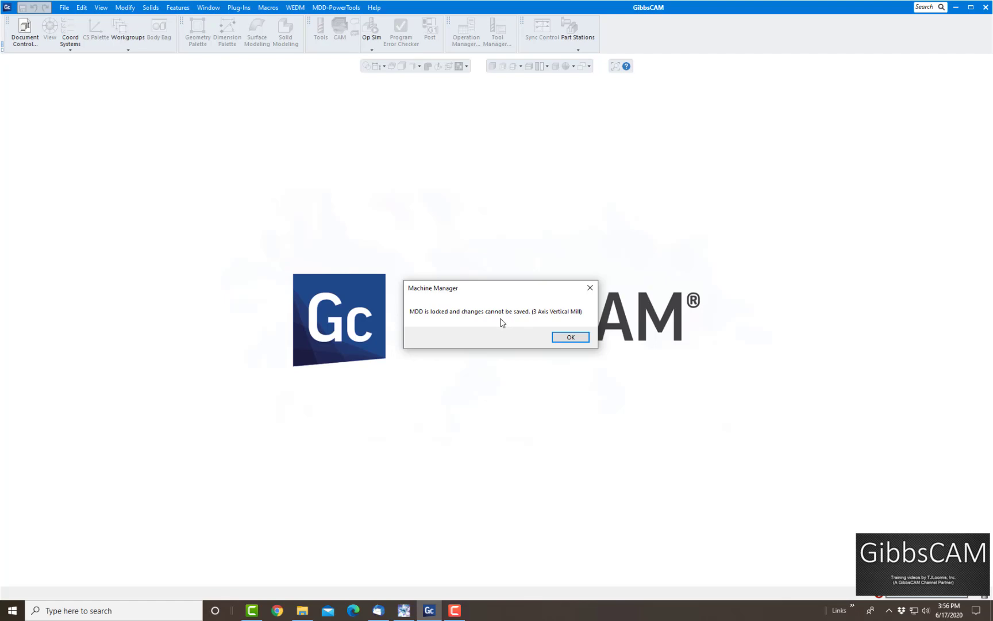
- Dismiss the locked-MDD warning, move Machine Manager aside, and open the New MDD form
click(570, 337)
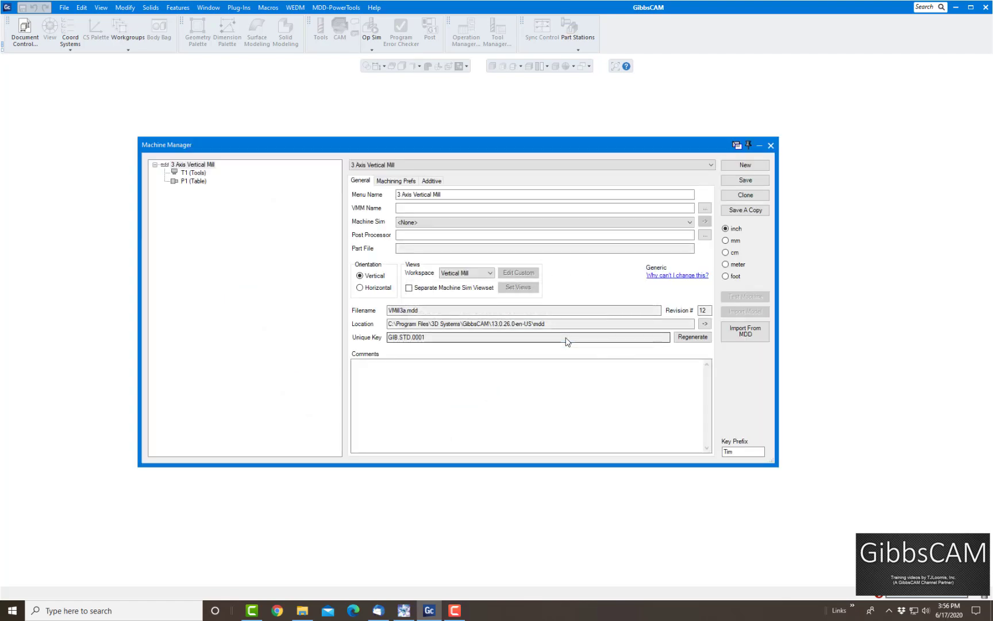
drag(418, 144, 476, 118)
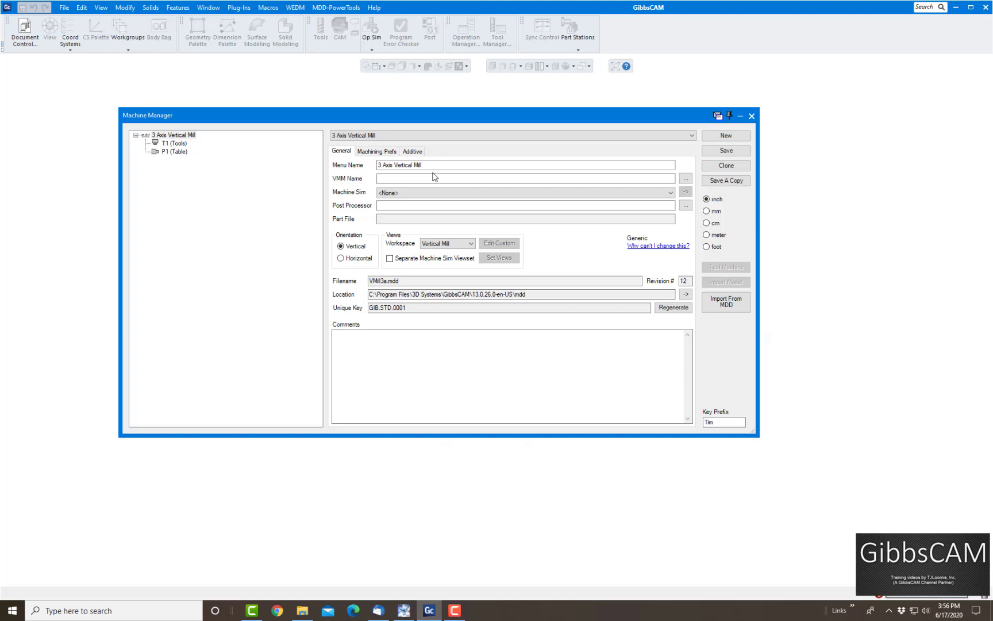
mouse_move(693, 150)
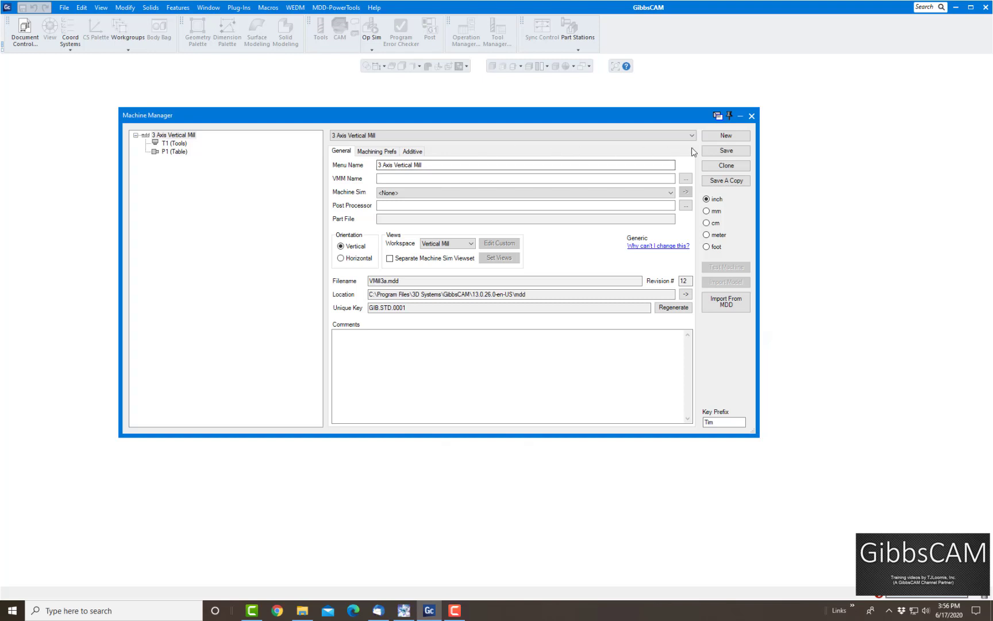
click(726, 136)
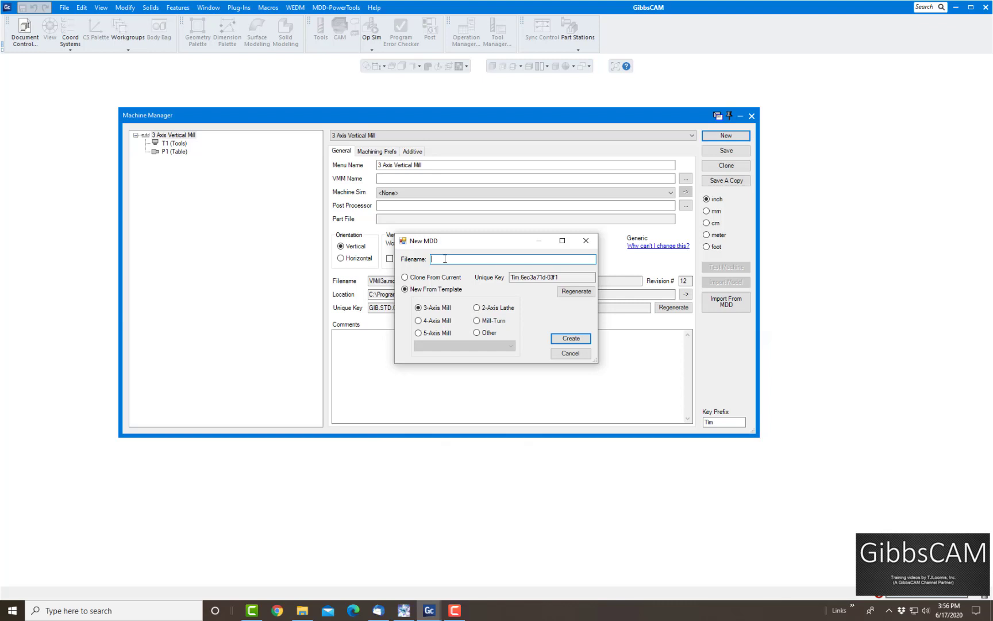
- Create the MDD 'Tim's 3-axis mill' using Clone From Current
text(Tim's 3)
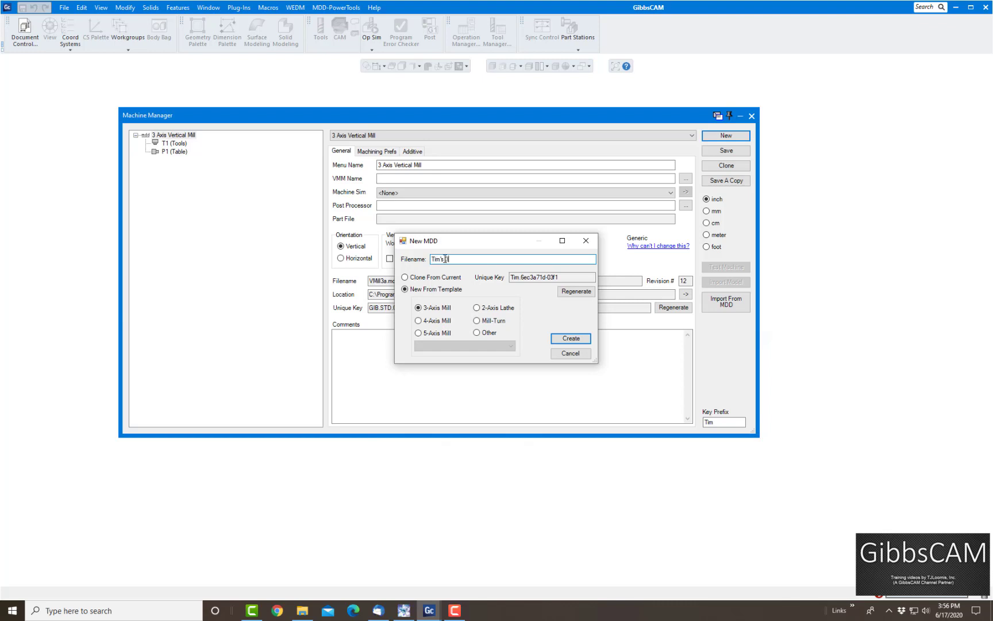
text(3-axis mill)
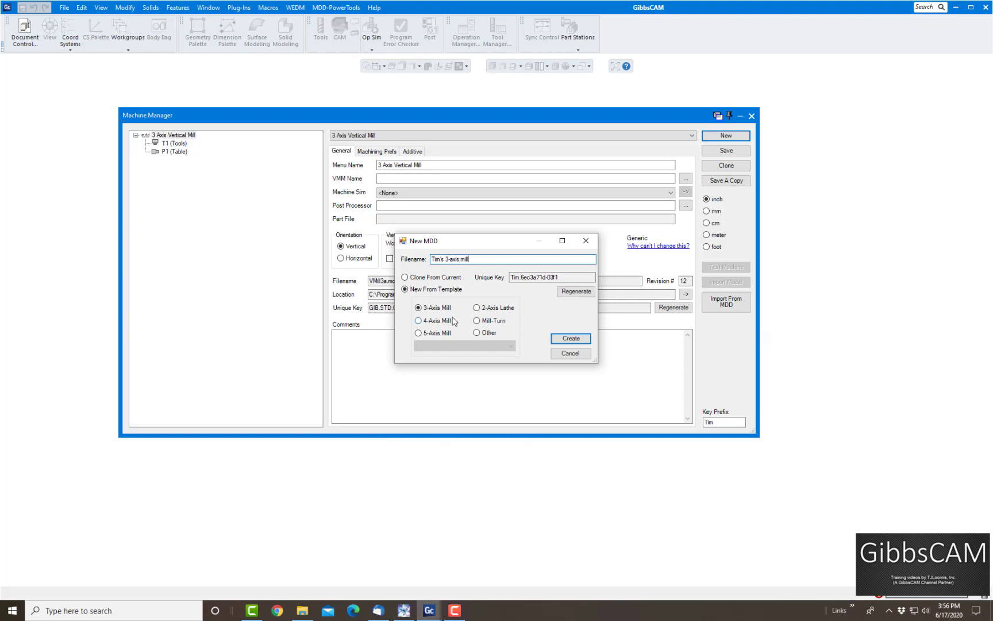
mouse_move(481, 319)
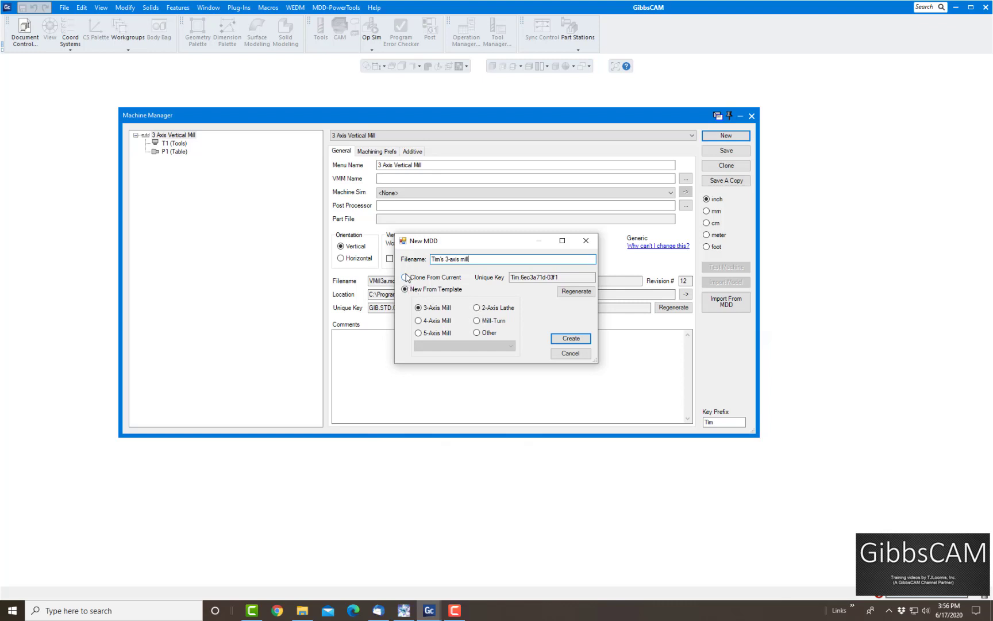
click(405, 277)
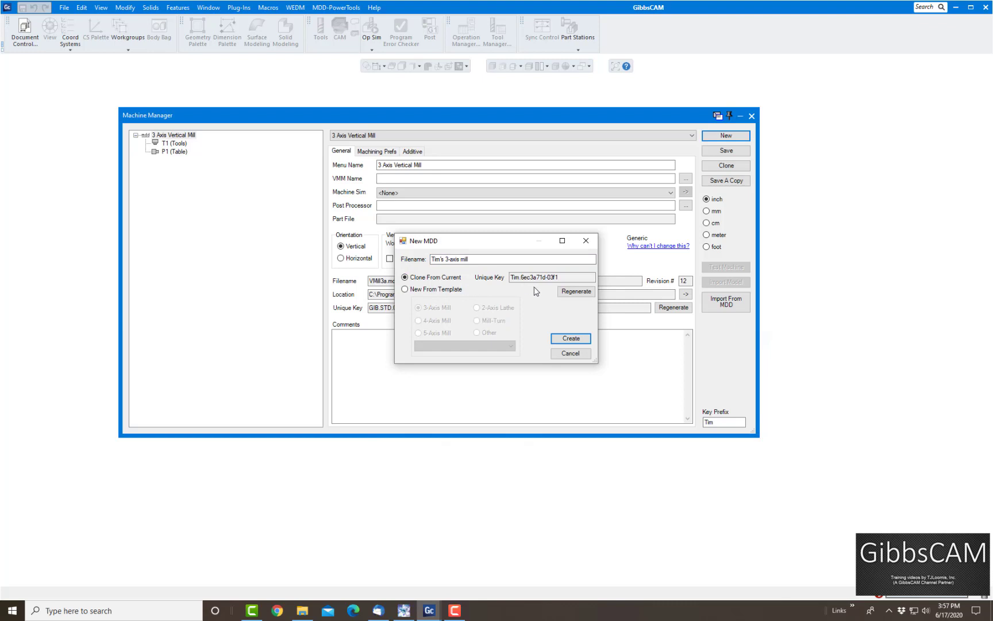
click(576, 292)
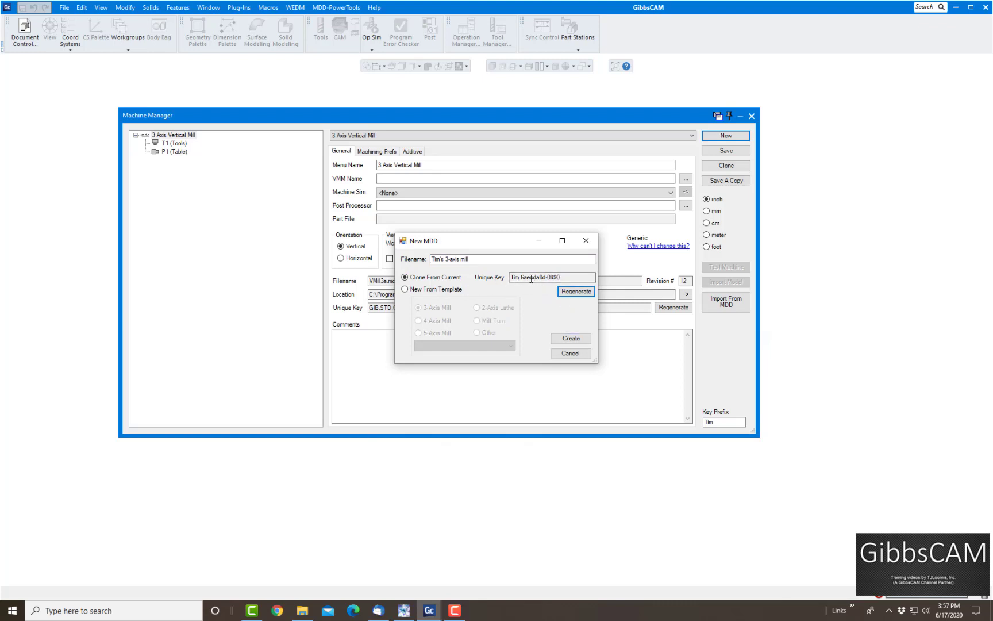
click(571, 353)
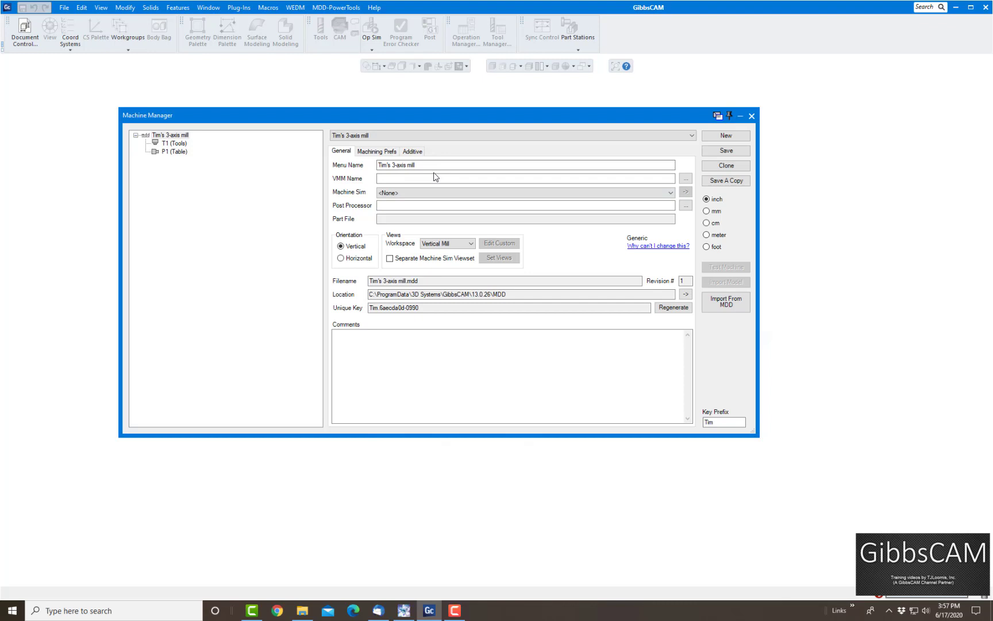
mouse_move(413, 261)
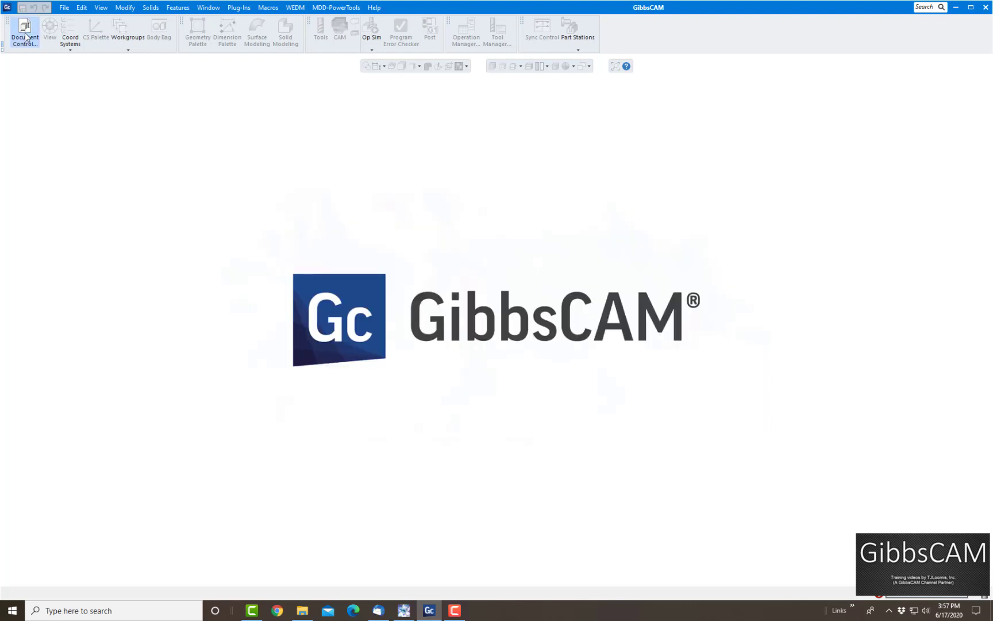
- In Document Control, select Tim's 3-axis mill, review stock values, and start a new part
click(24, 29)
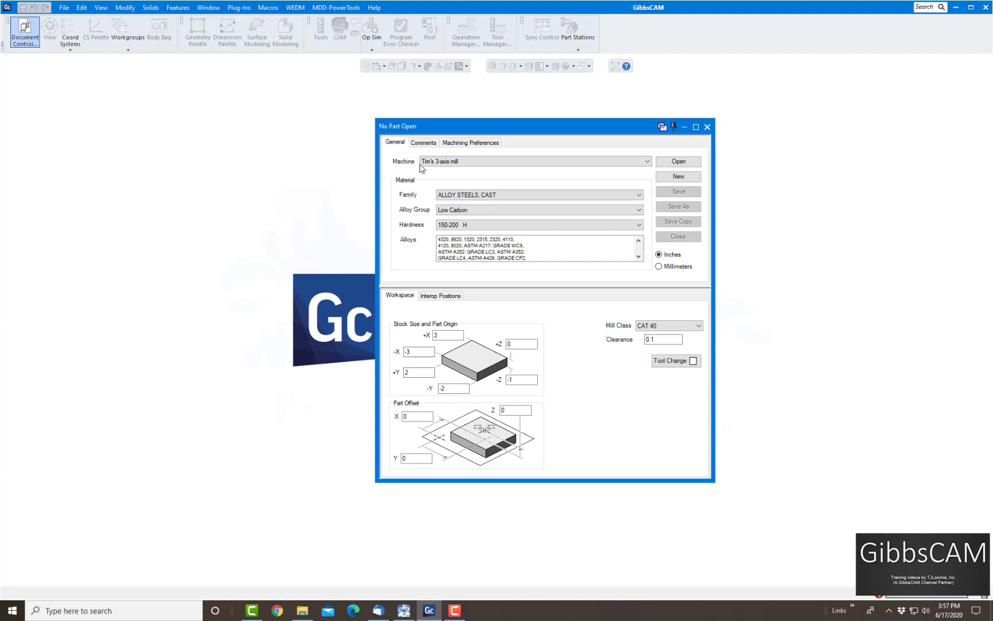
click(640, 162)
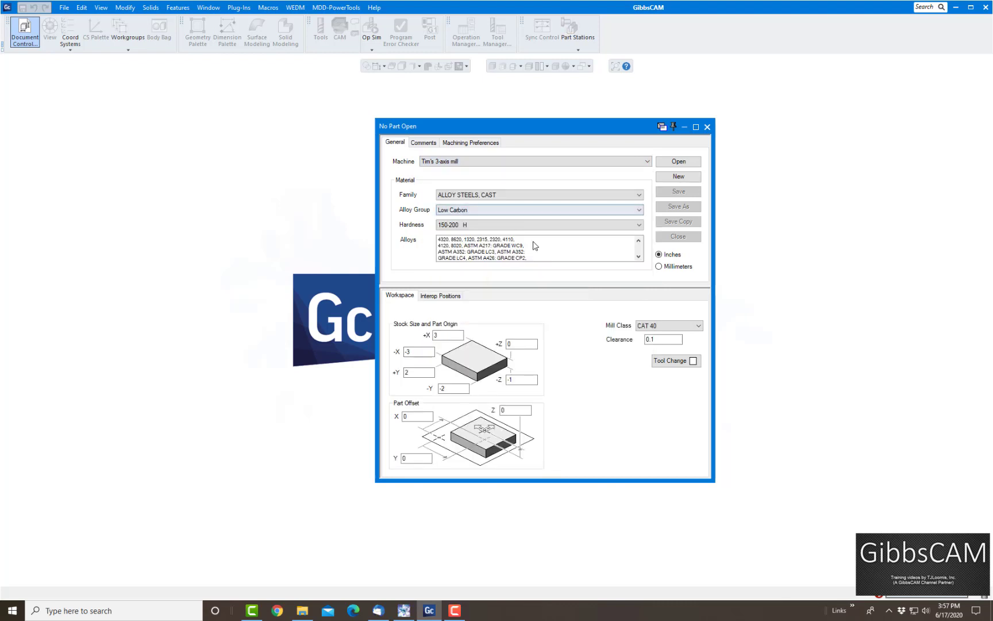
mouse_move(494, 177)
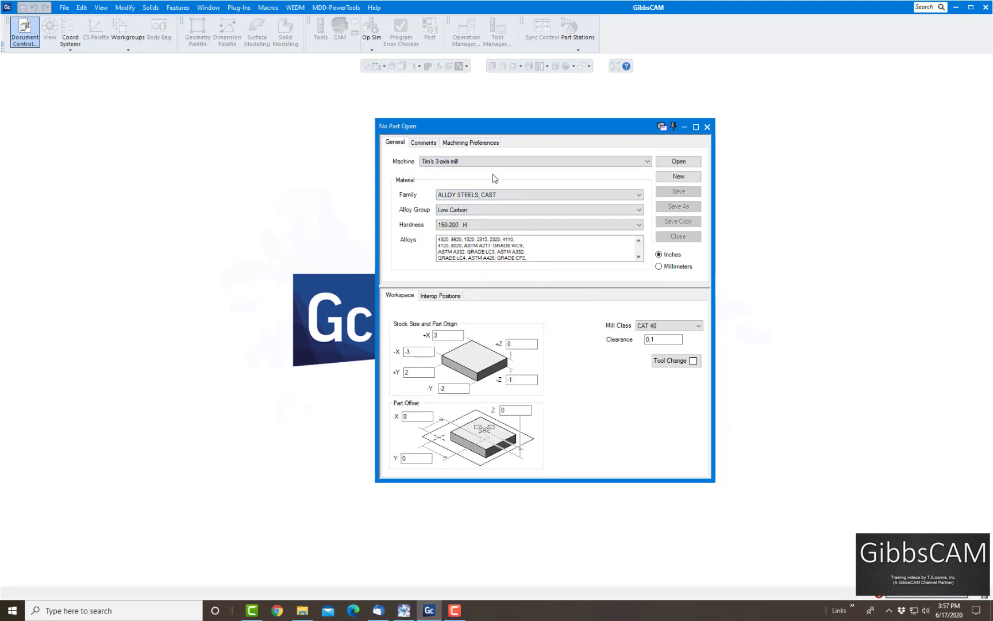
click(515, 410)
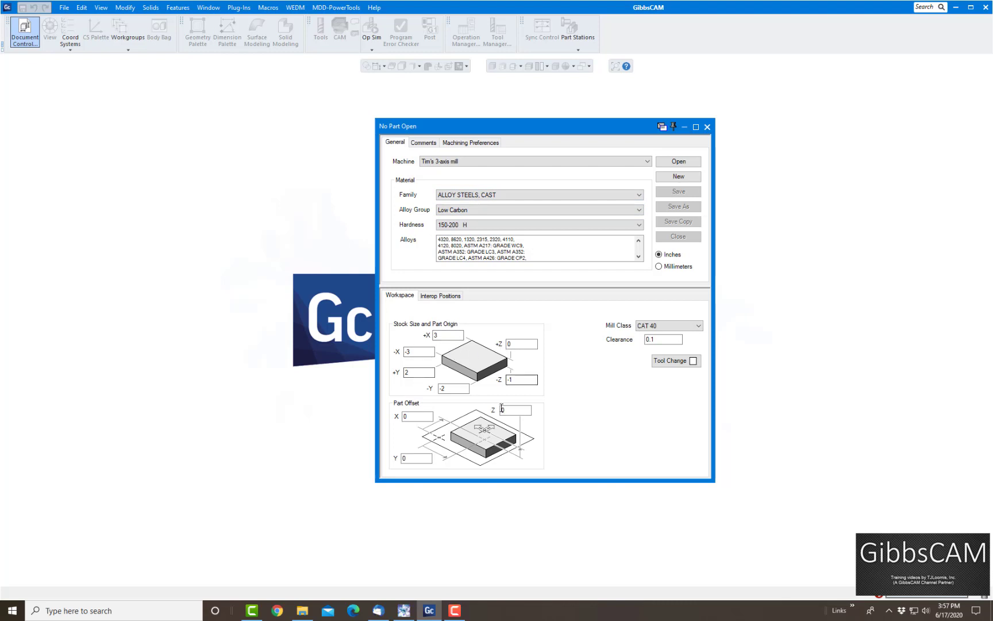
click(450, 336)
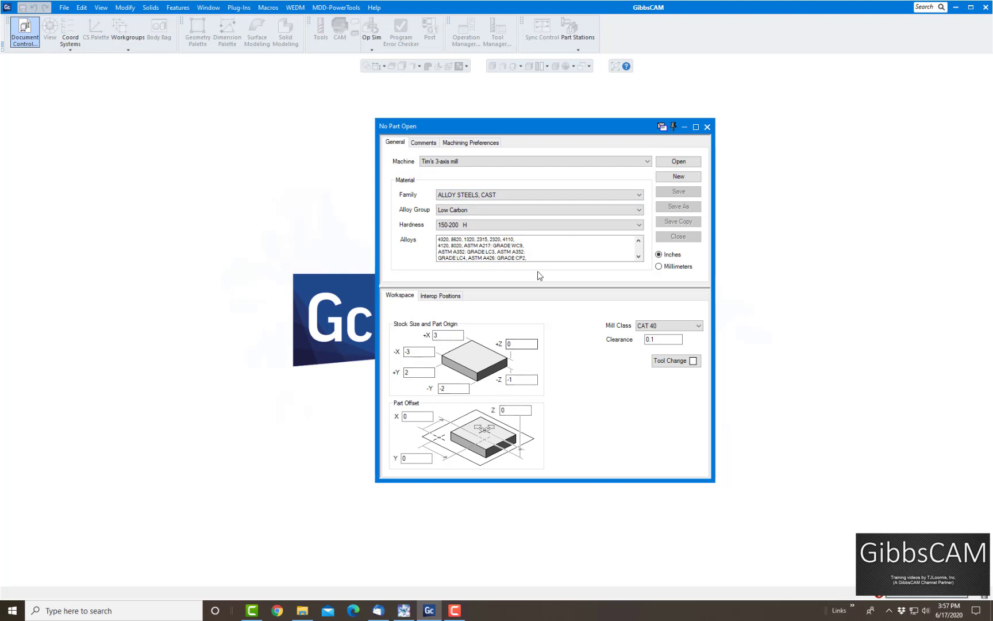
mouse_move(581, 358)
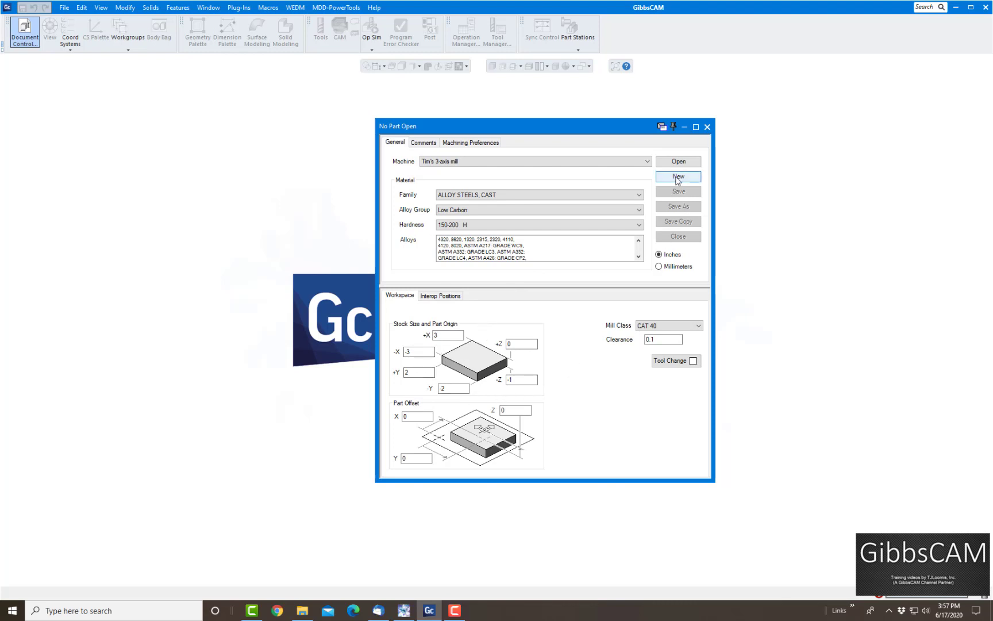
click(678, 177)
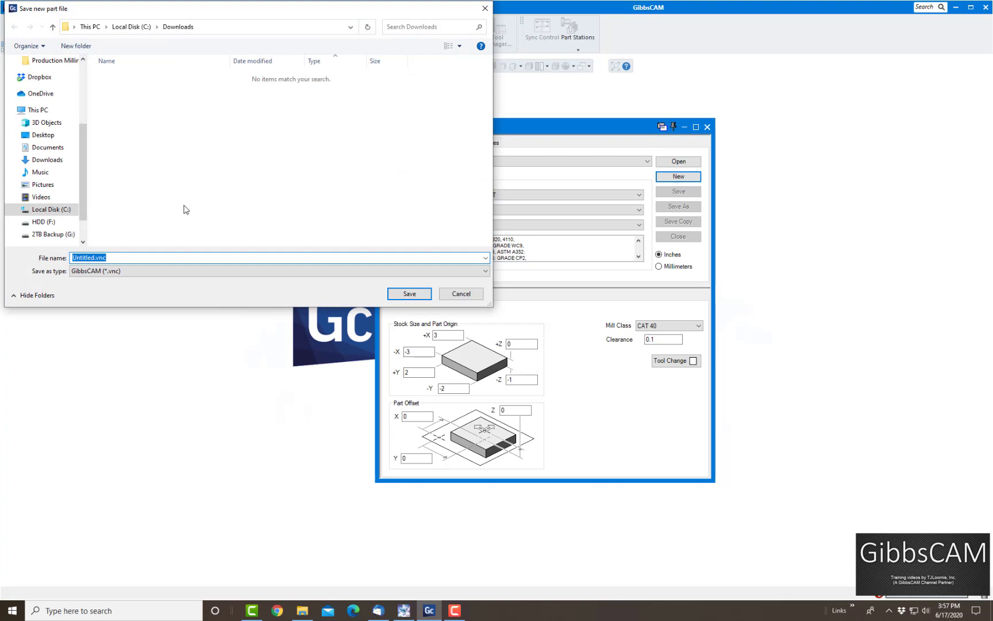
- Save the new part as 'Template for 3-axis mill.vnc' and close Document Control
text(Template for 3)
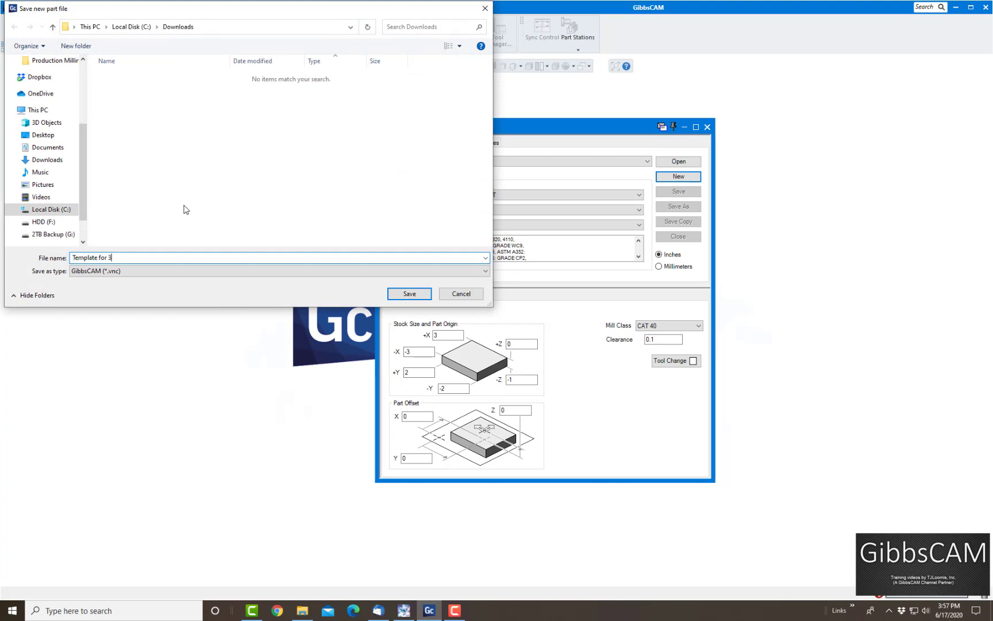
text(-axis mill)
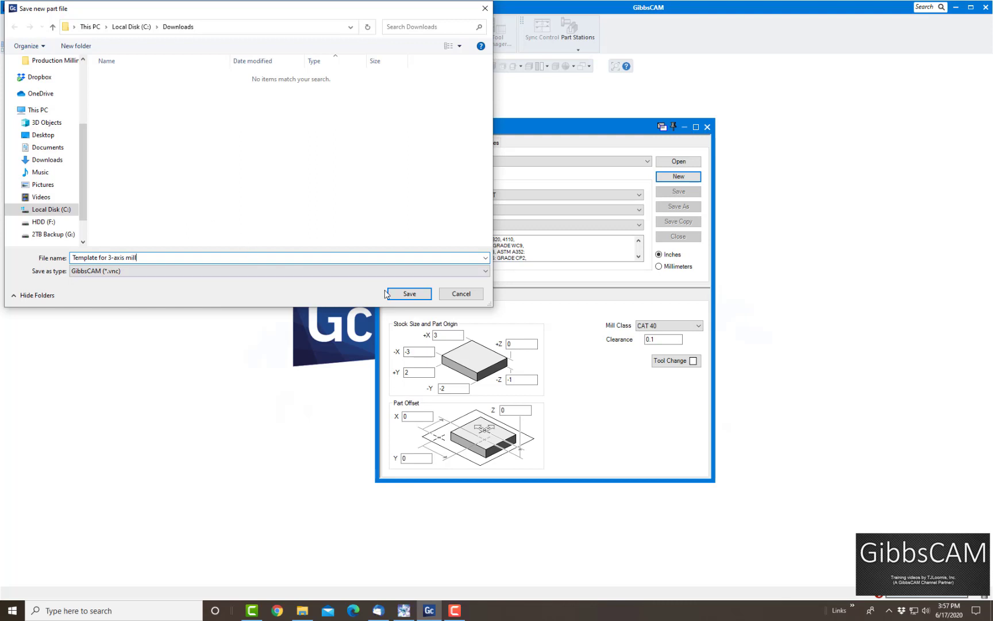
click(408, 294)
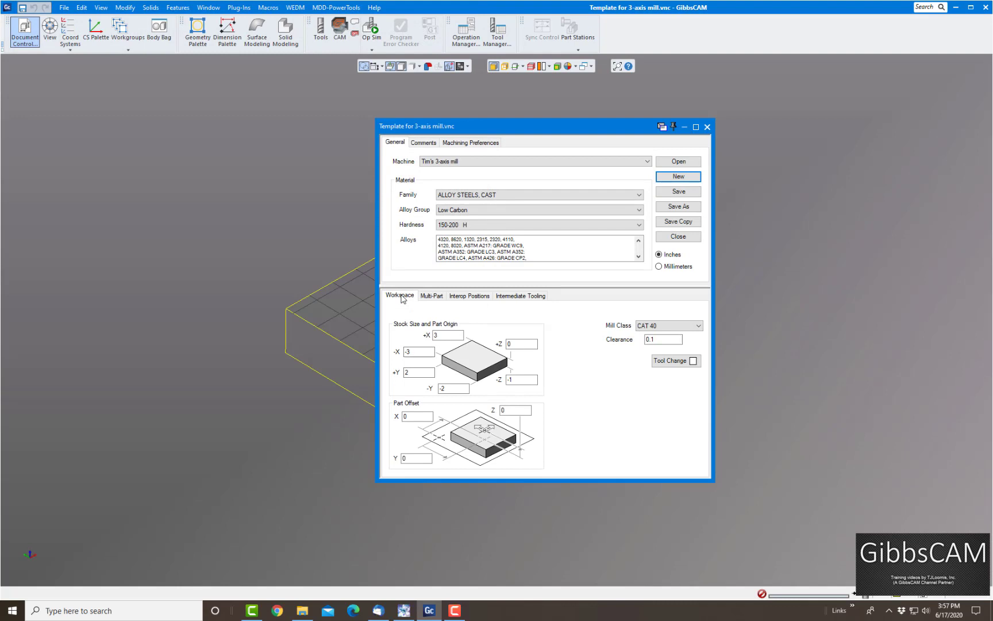
click(707, 126)
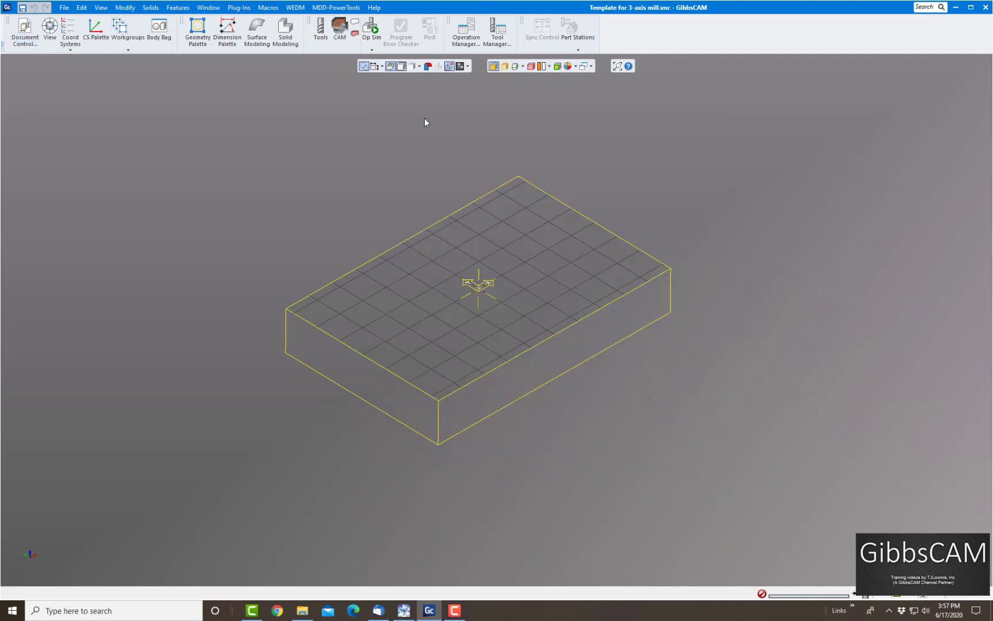
- Load seven tools and review the Clamps and Vises bodies in Body Bag
click(320, 29)
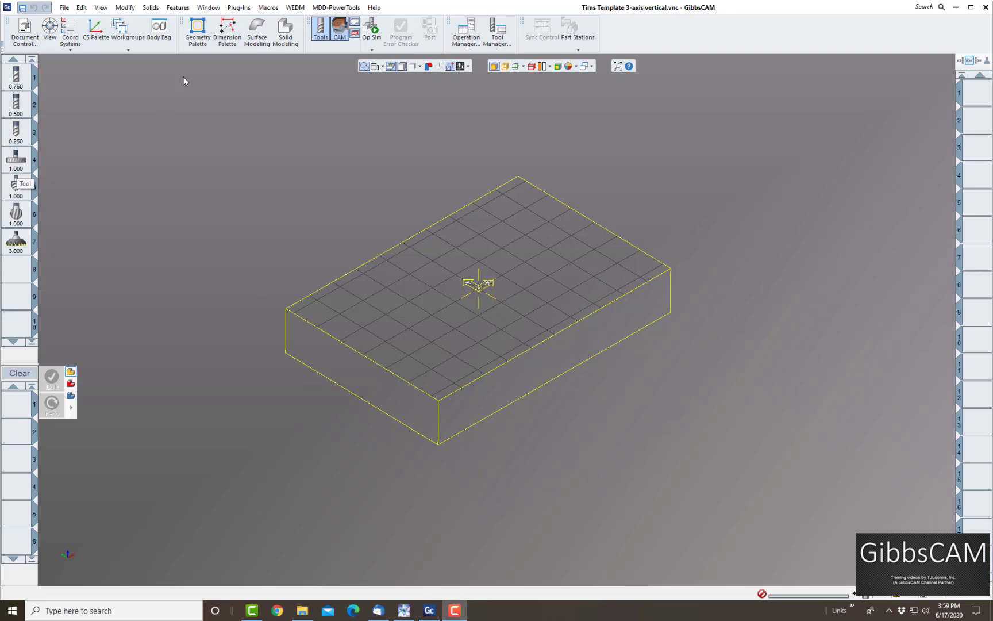
click(157, 27)
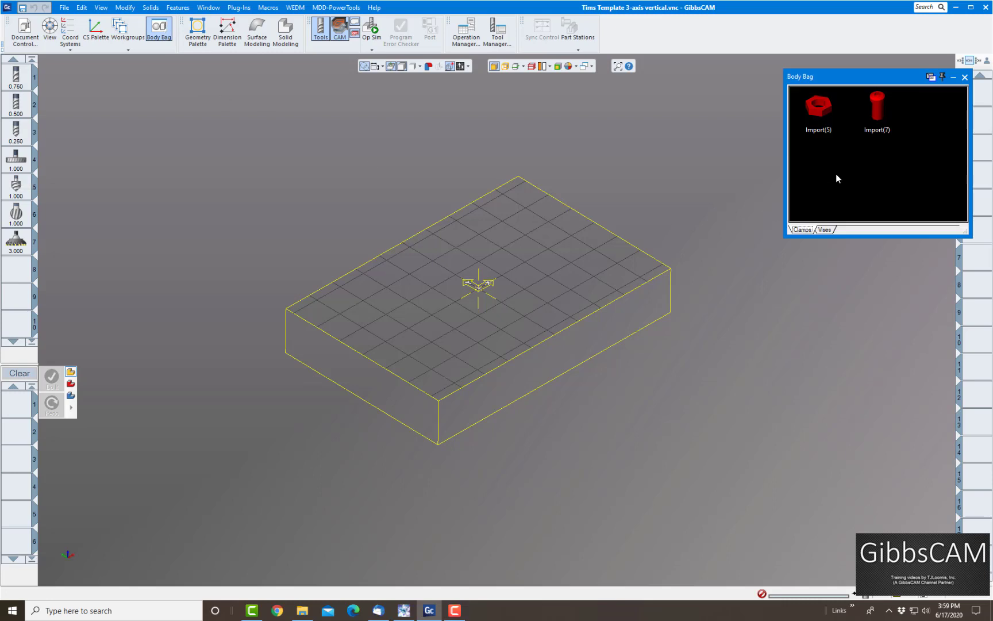
click(824, 230)
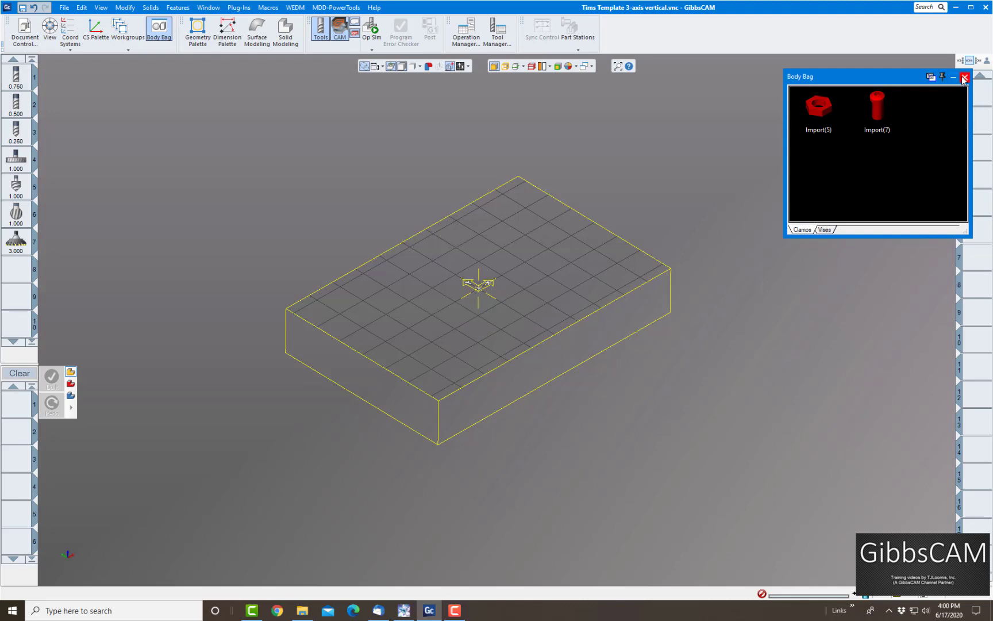
click(963, 81)
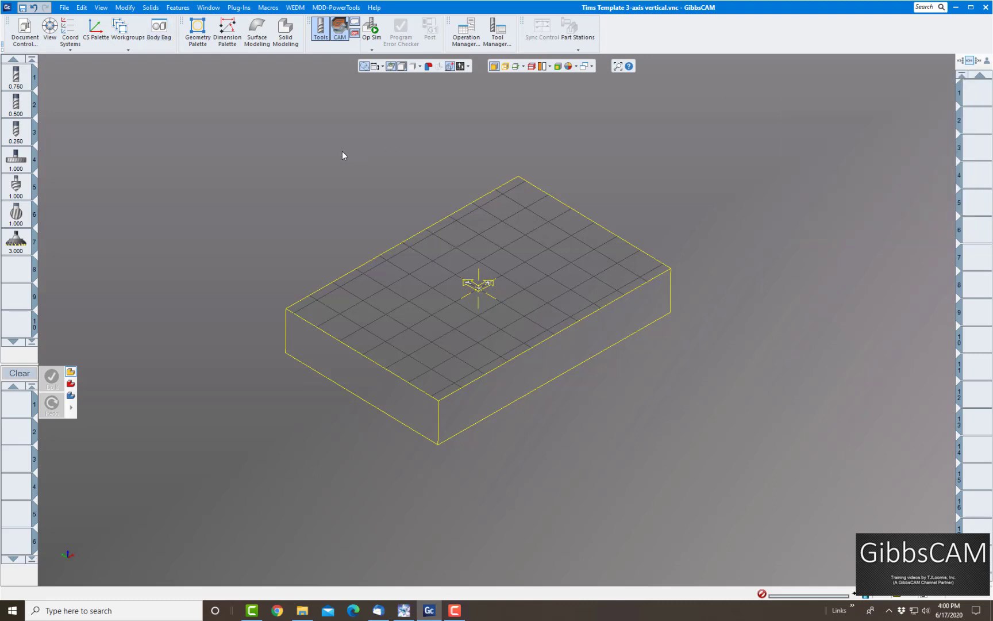
mouse_move(111, 100)
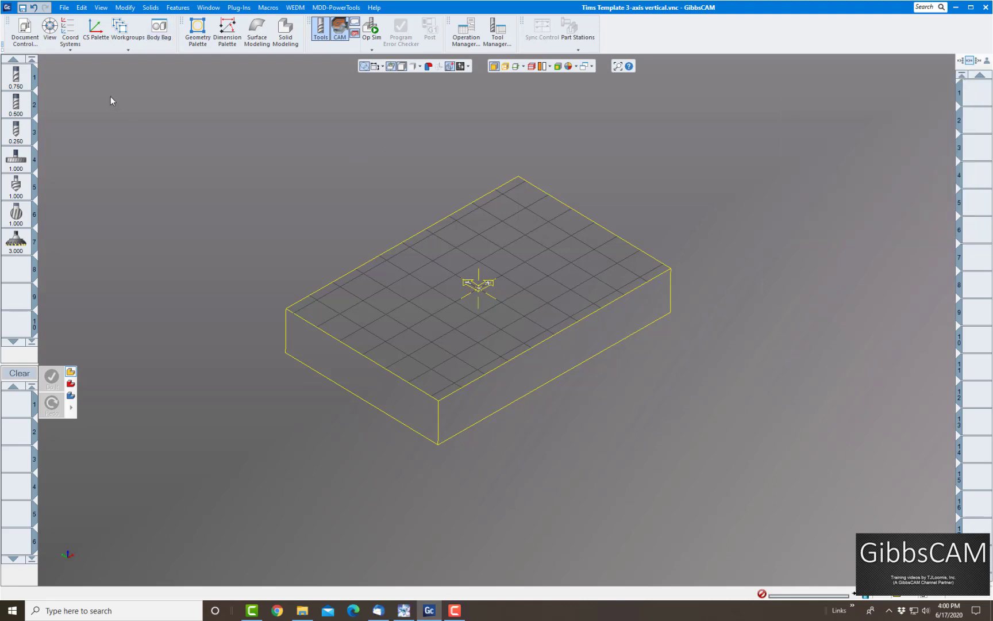
- Save this part from the File menu as the default new part for Tim's Vertical
click(65, 7)
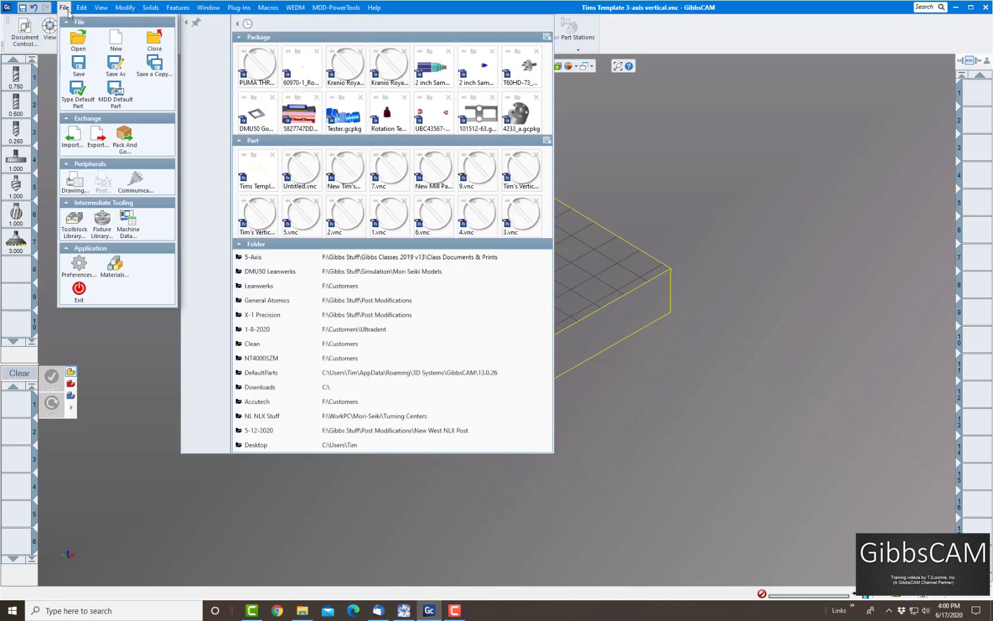
mouse_move(70, 132)
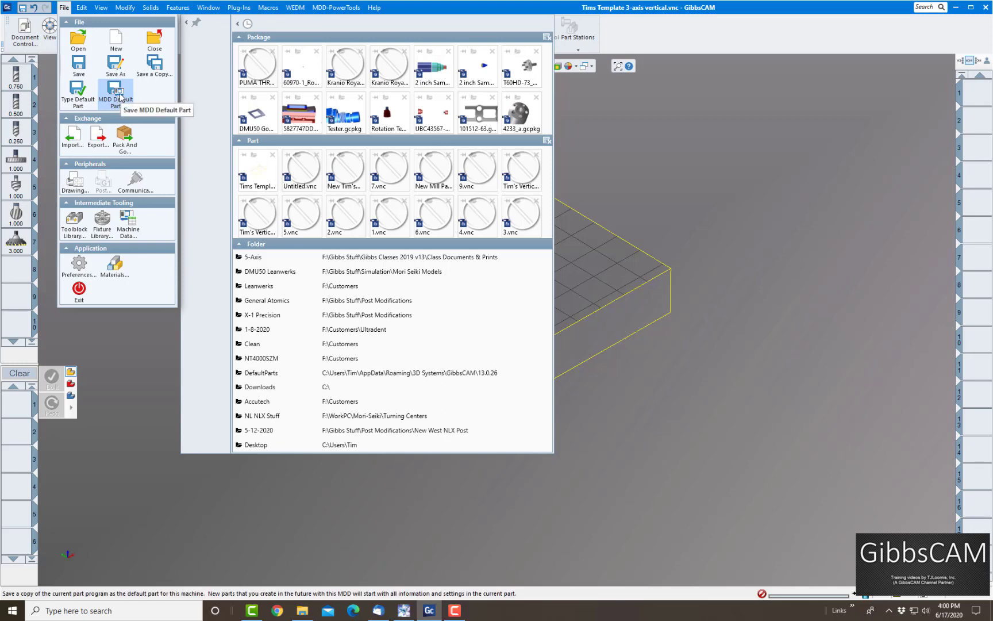
click(116, 93)
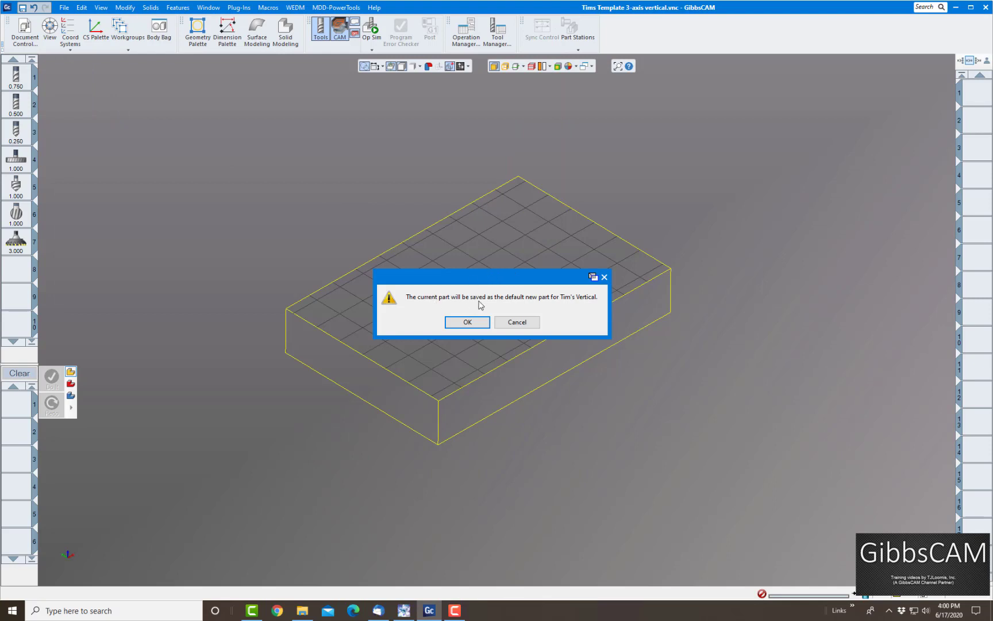
mouse_move(535, 305)
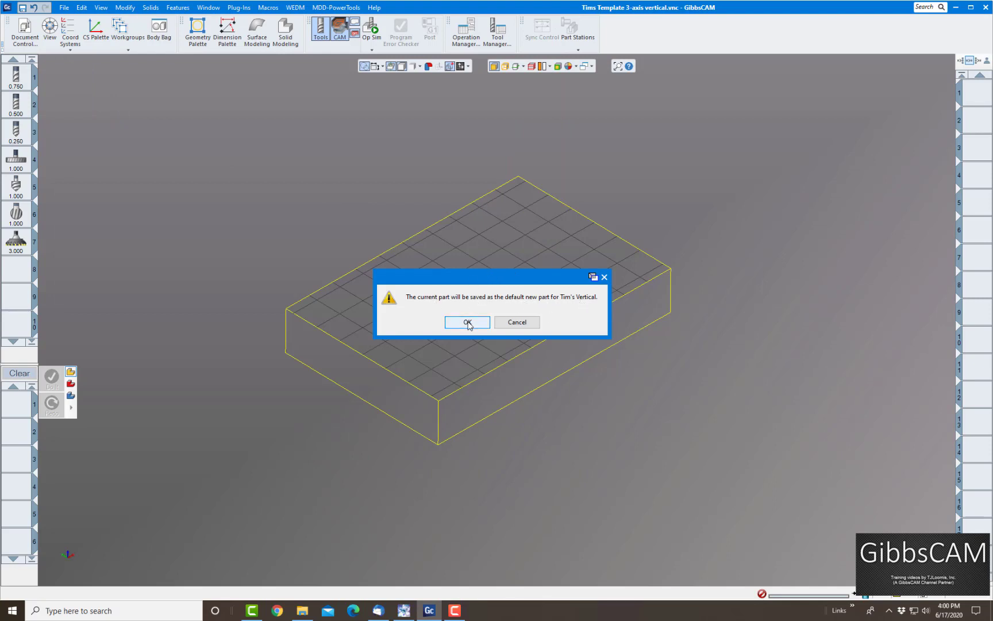
click(467, 321)
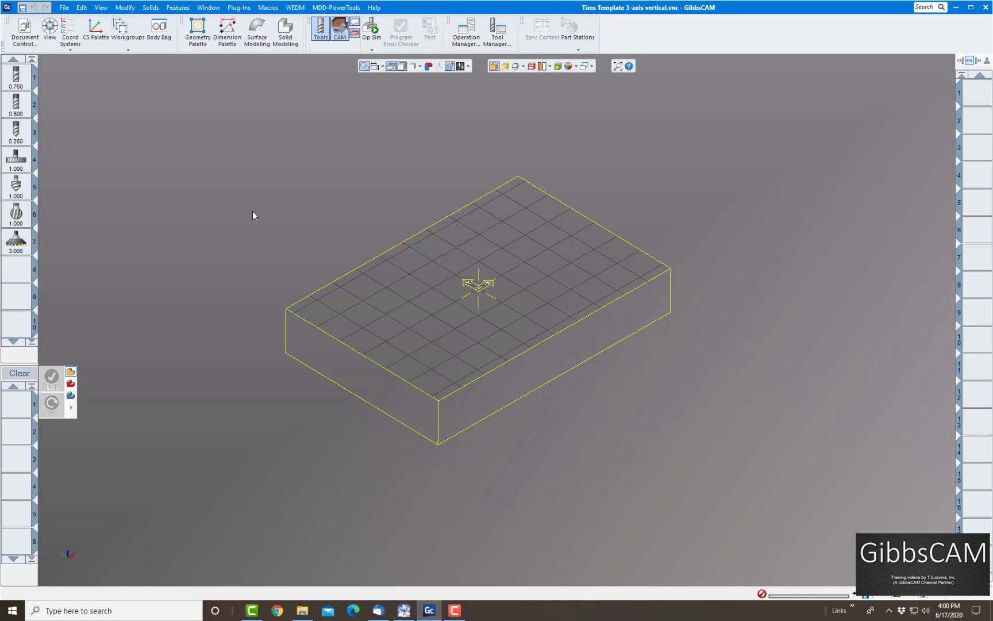
- Close the template and choose 3 Axis Vertical Mill in Document Control
click(63, 9)
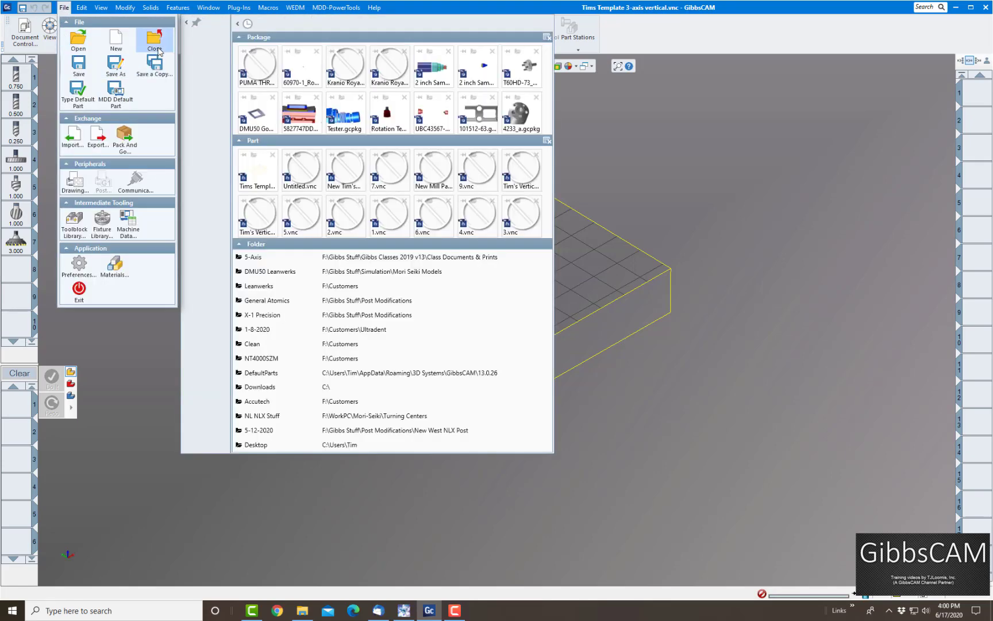
click(154, 39)
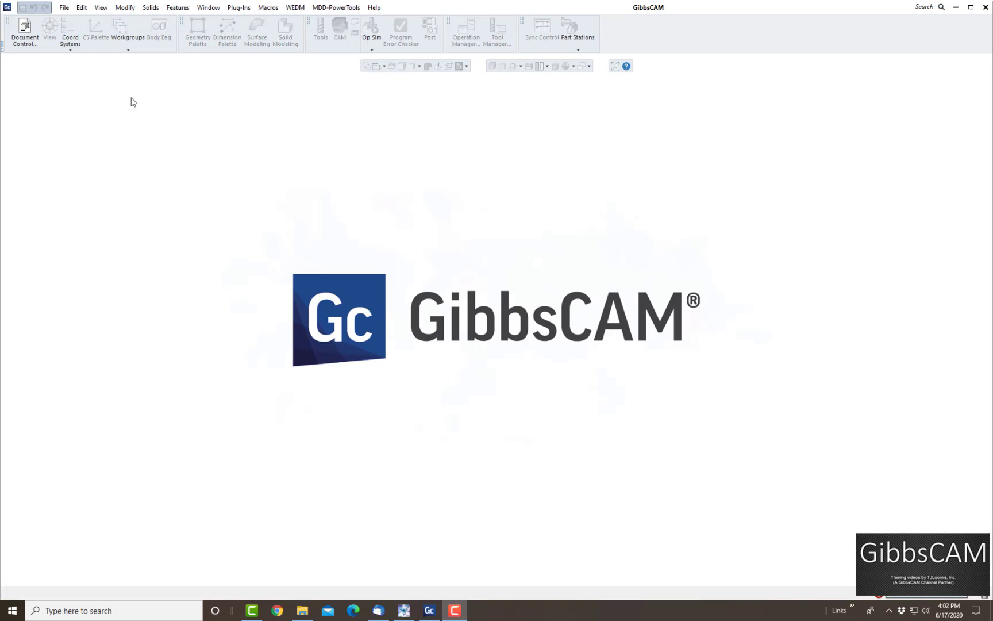
click(23, 30)
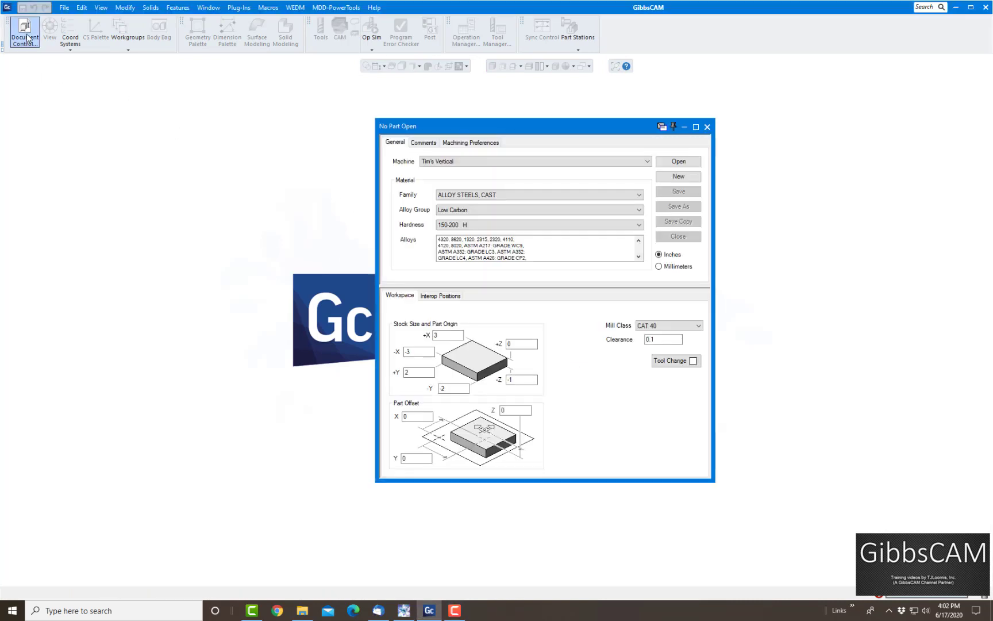
click(639, 162)
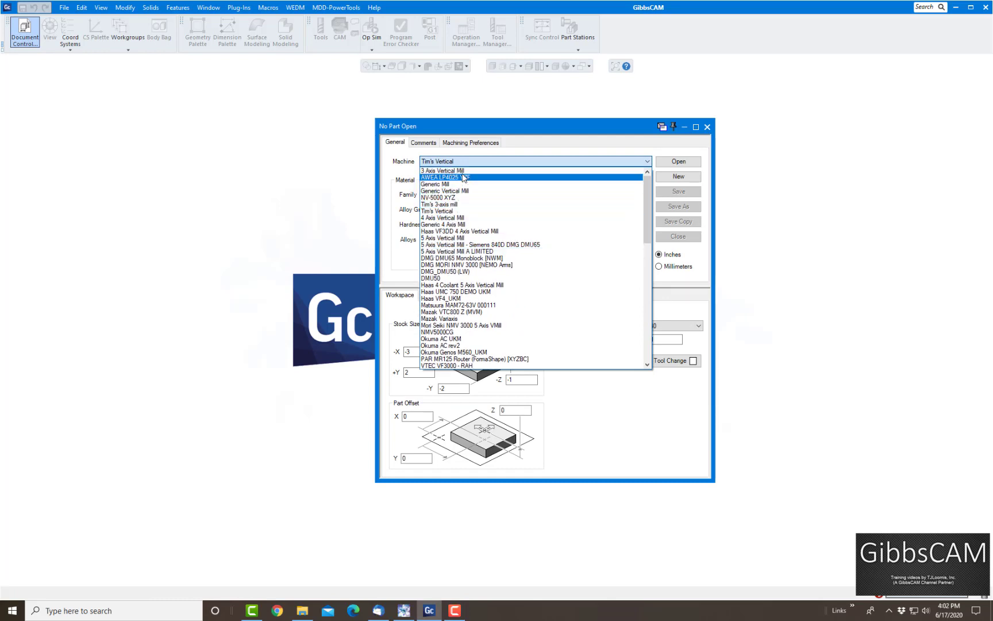
click(454, 170)
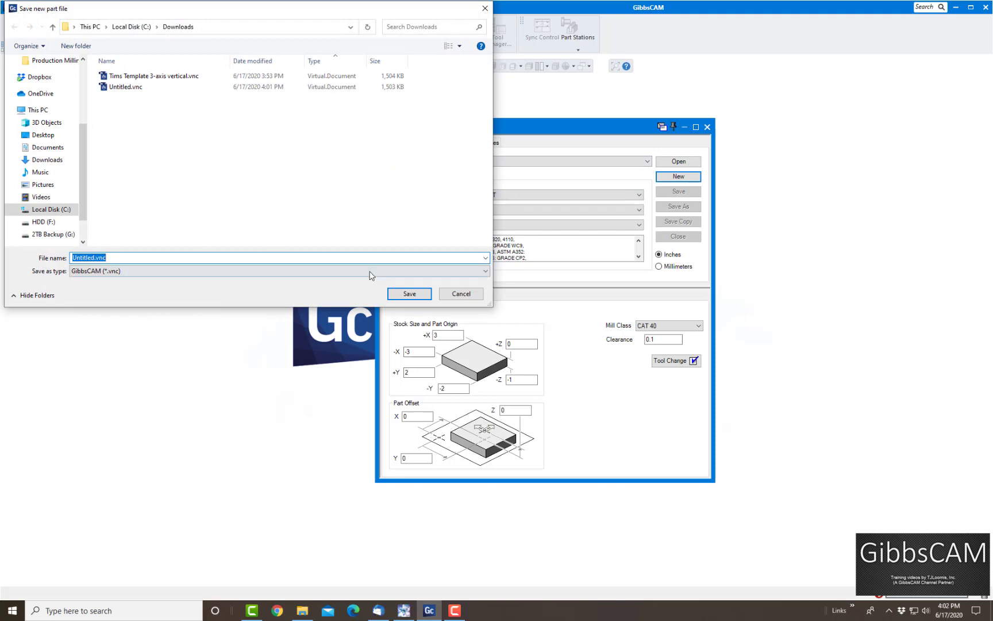
- Save the new part over the existing Untitled.vnc and view its empty tool list
click(408, 294)
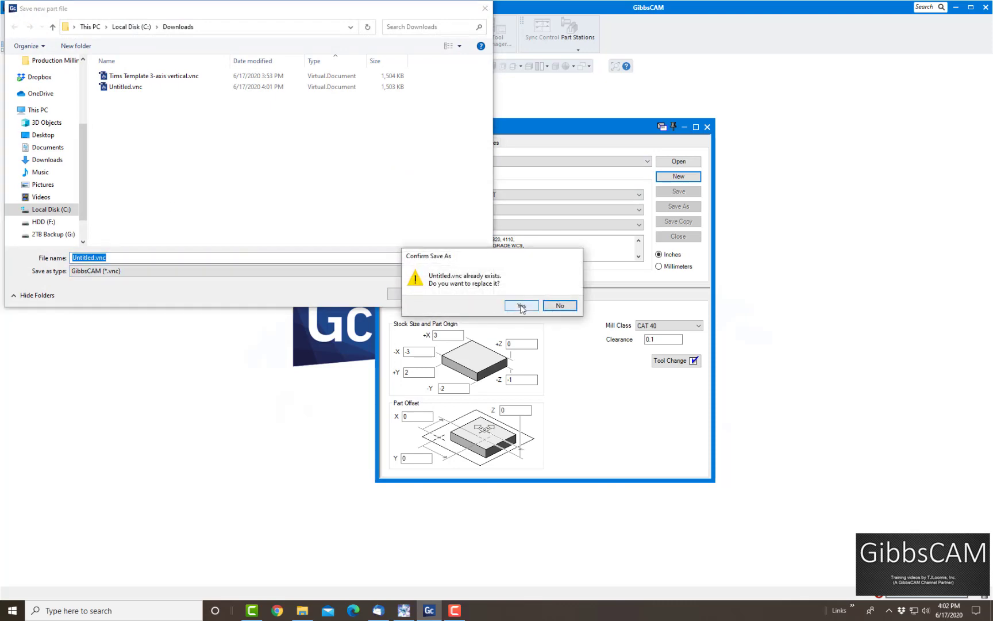
click(522, 306)
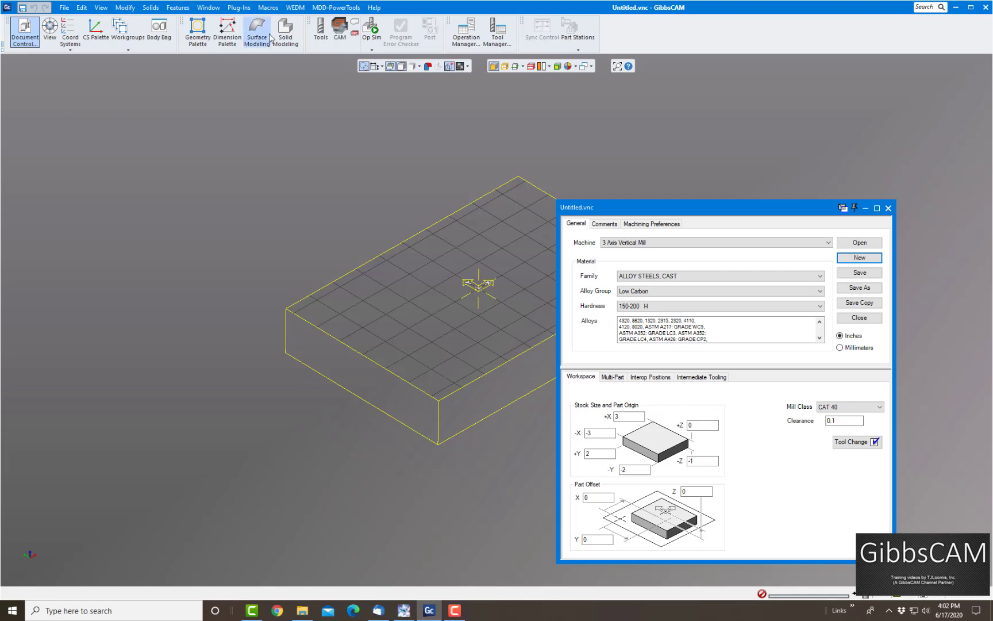
click(318, 30)
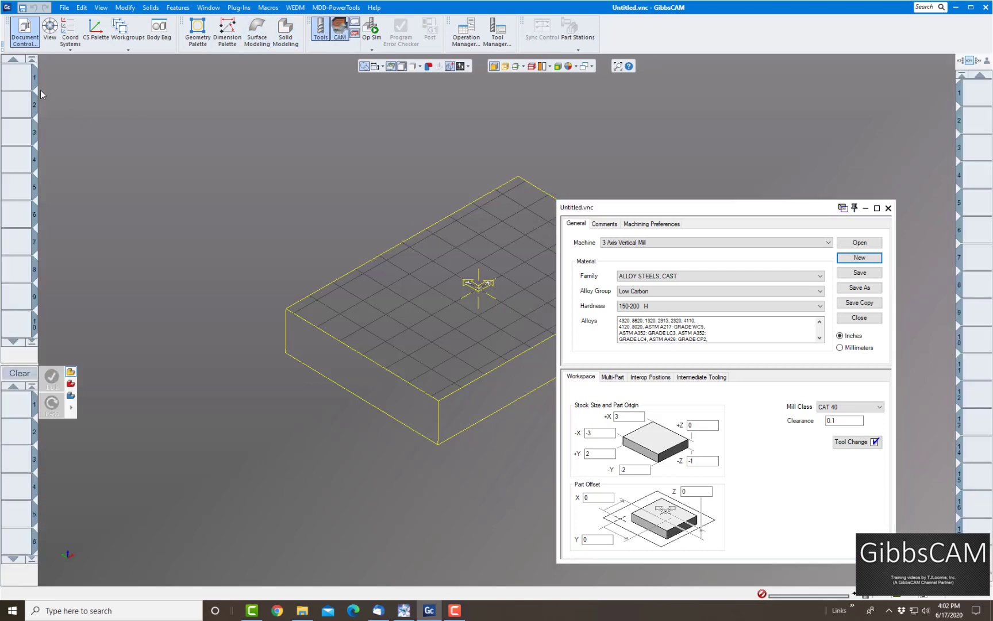
mouse_move(744, 227)
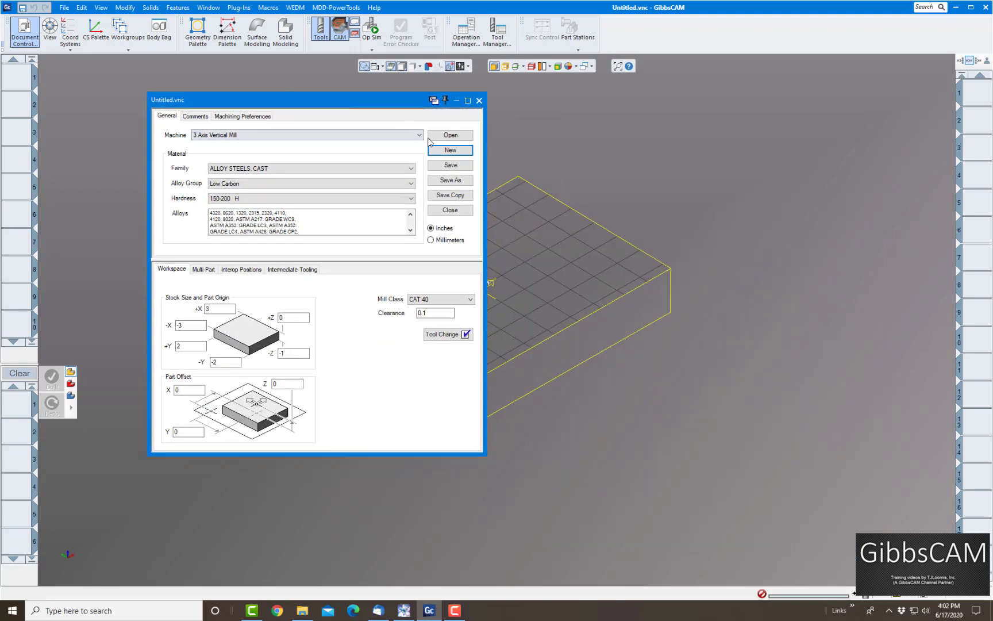
click(450, 210)
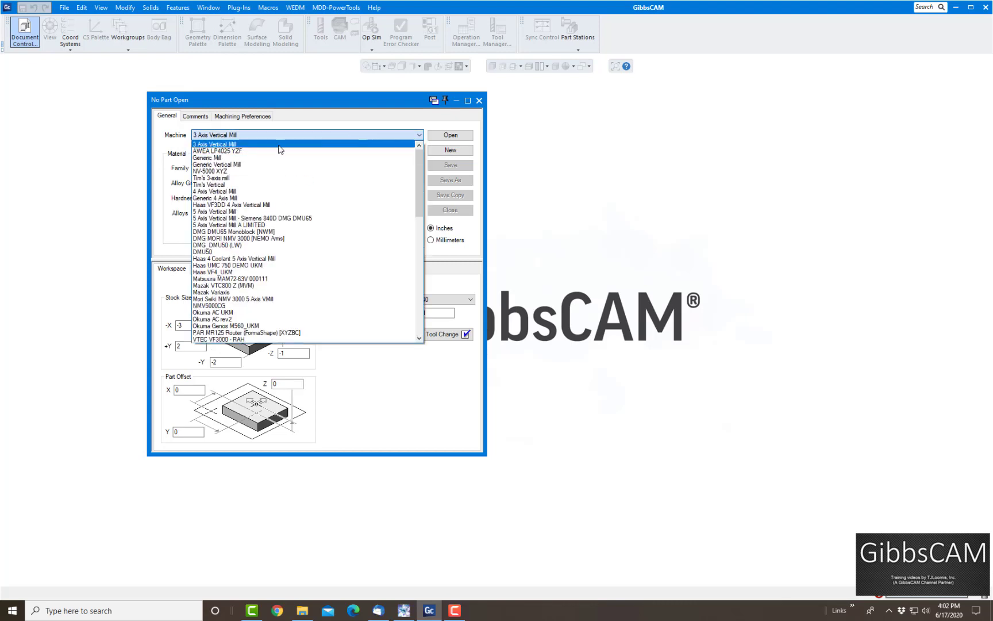
- Create and save a new part for Tim's Vertical, which loads the template's seven tools
click(203, 184)
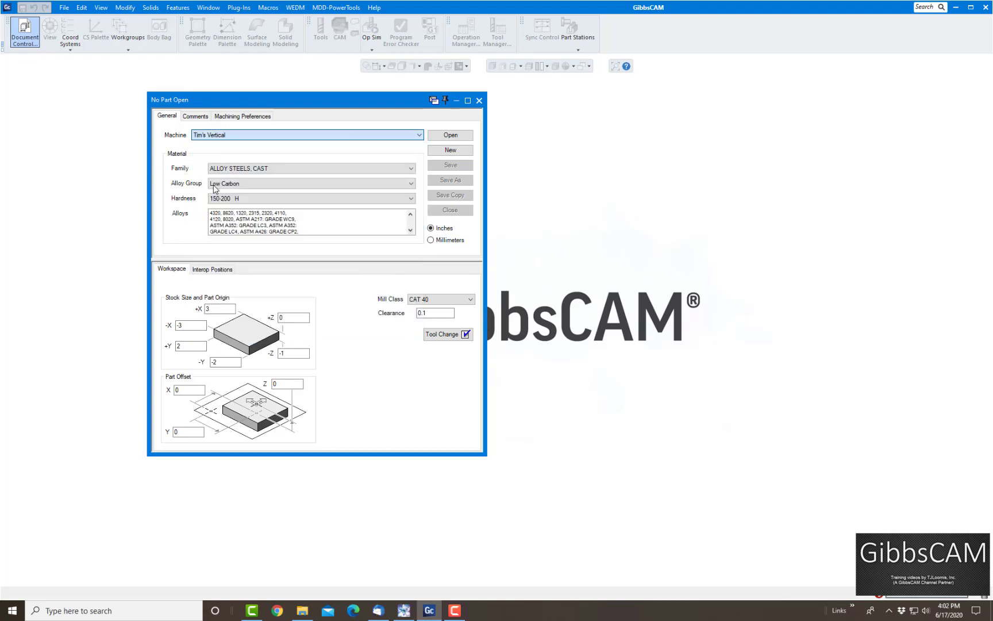
click(472, 334)
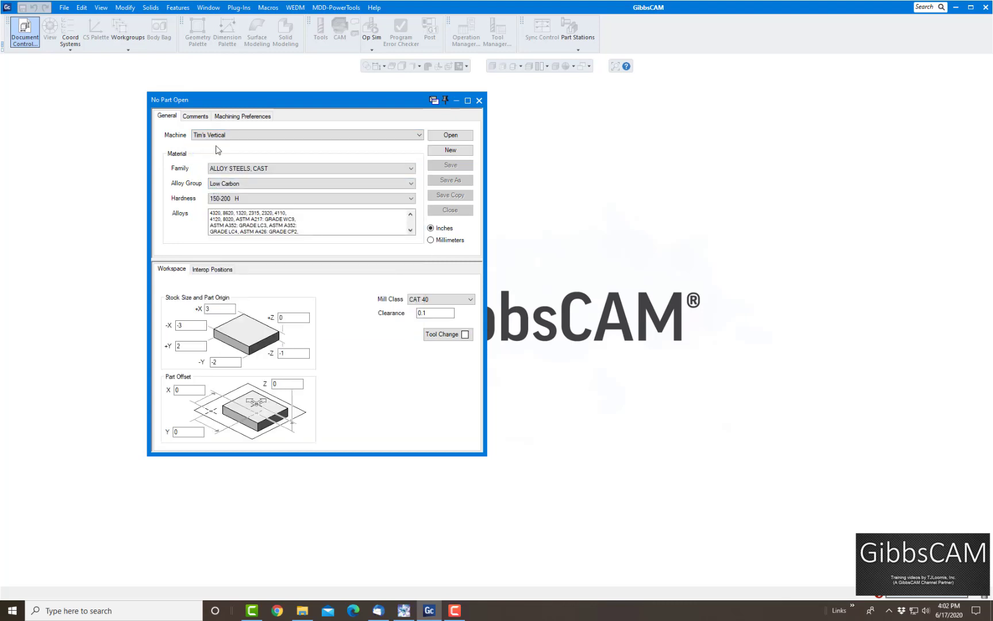
click(450, 150)
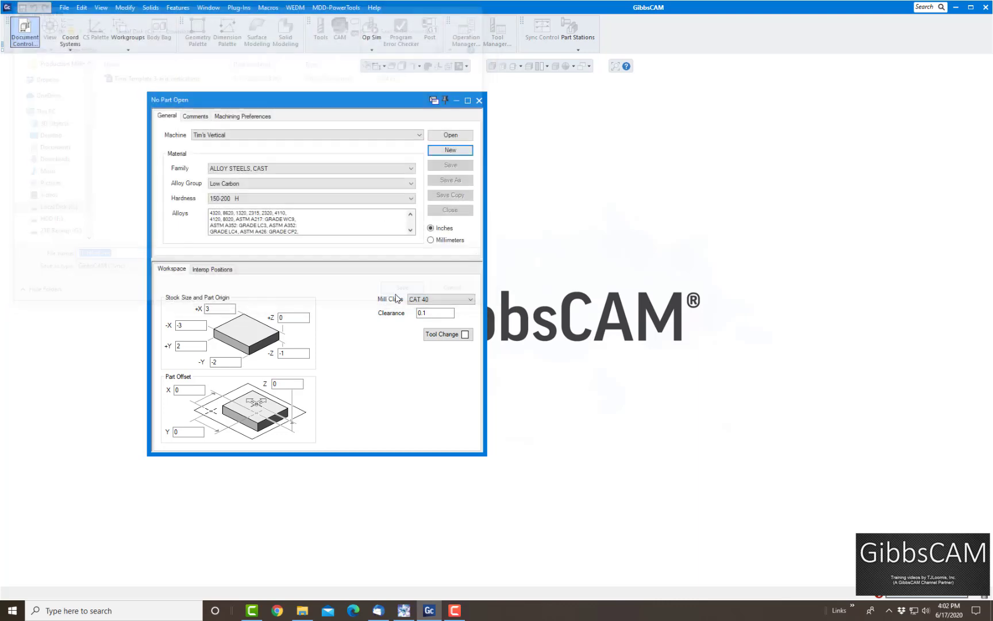
click(449, 150)
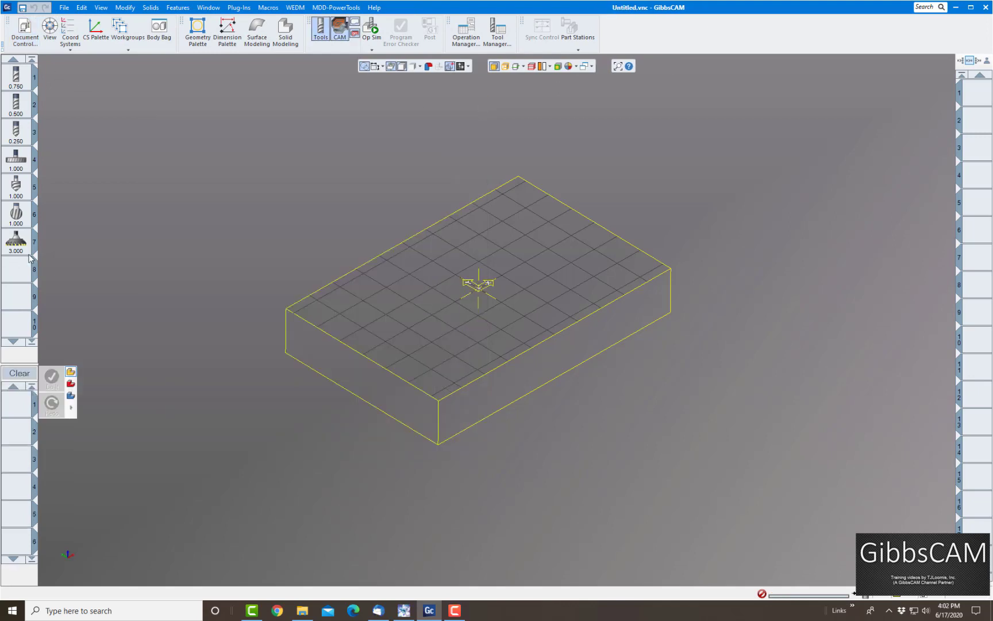
- Check the new part's stored fixture bodies in the Body Bag, switching between Clamps and Vises
click(156, 28)
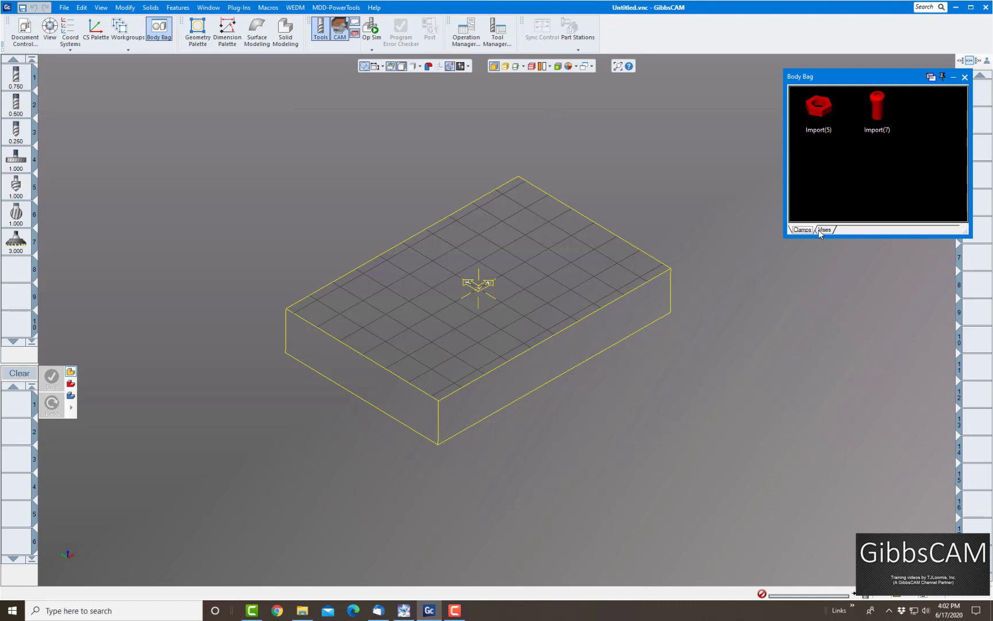
click(801, 230)
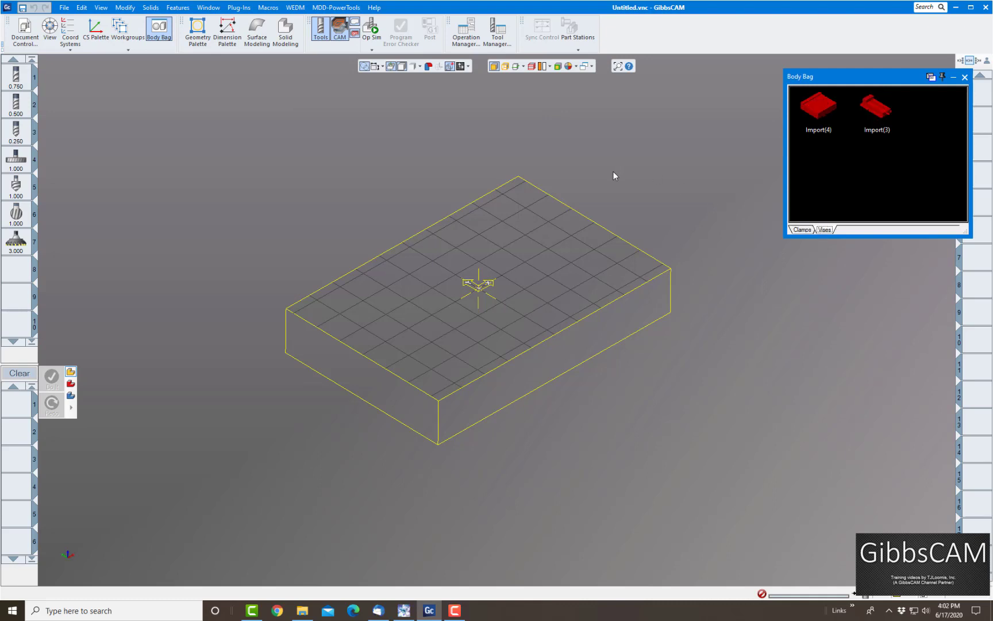
mouse_move(596, 172)
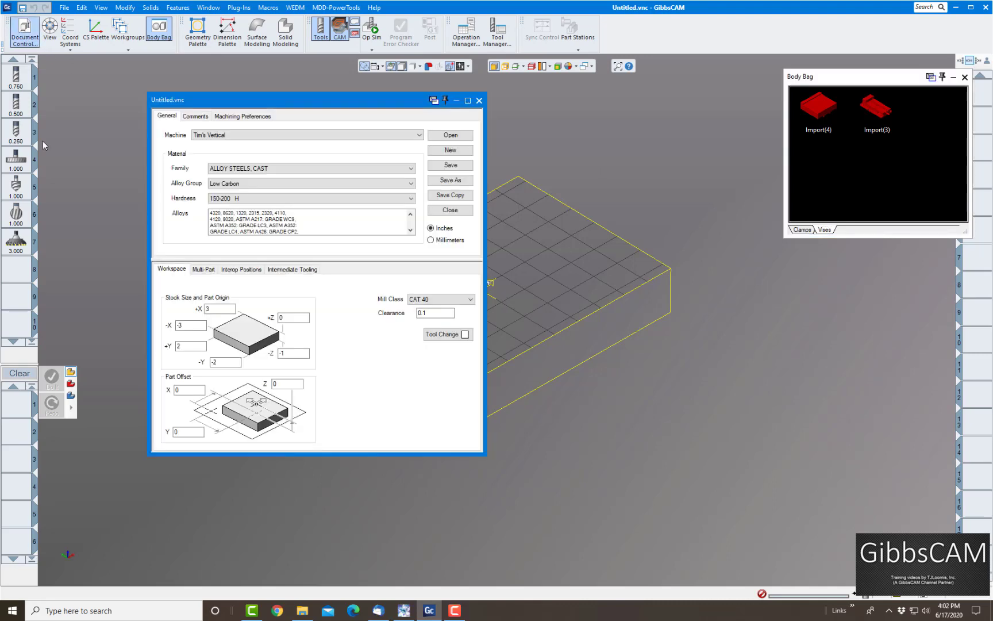
mouse_move(323, 348)
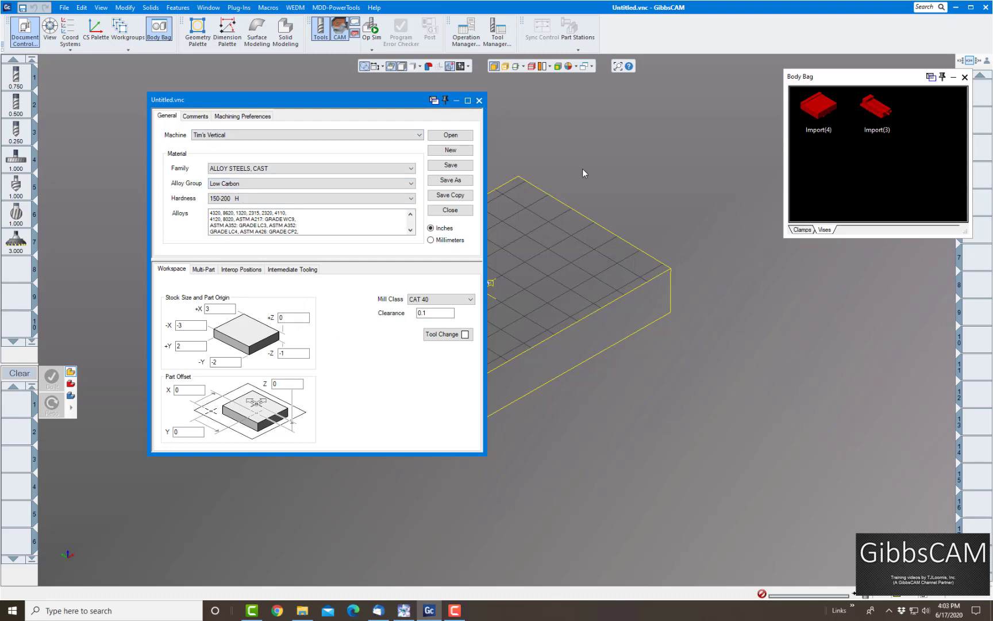
mouse_move(273, 133)
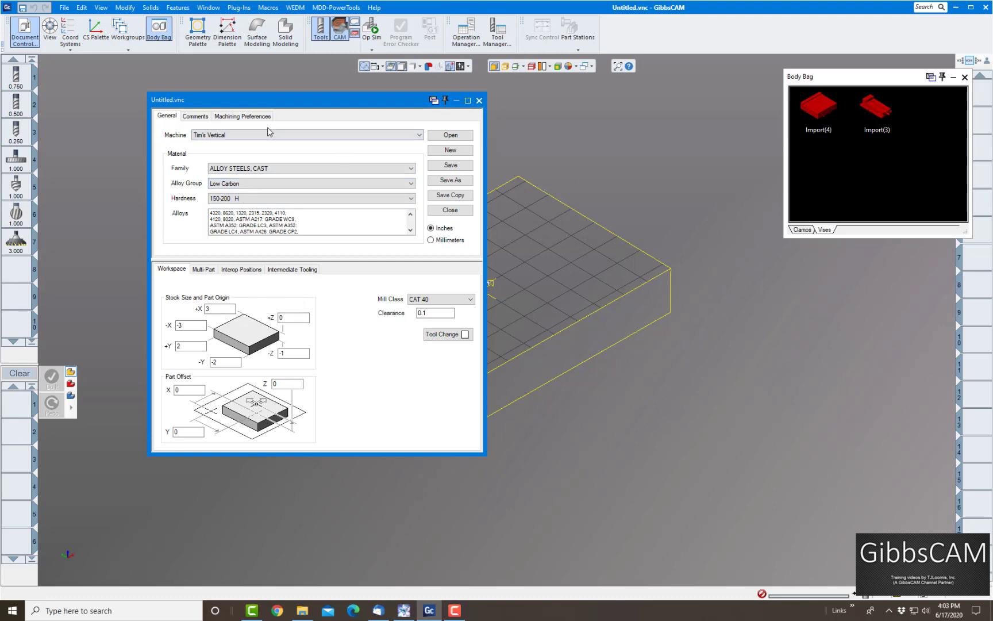
mouse_move(492, 120)
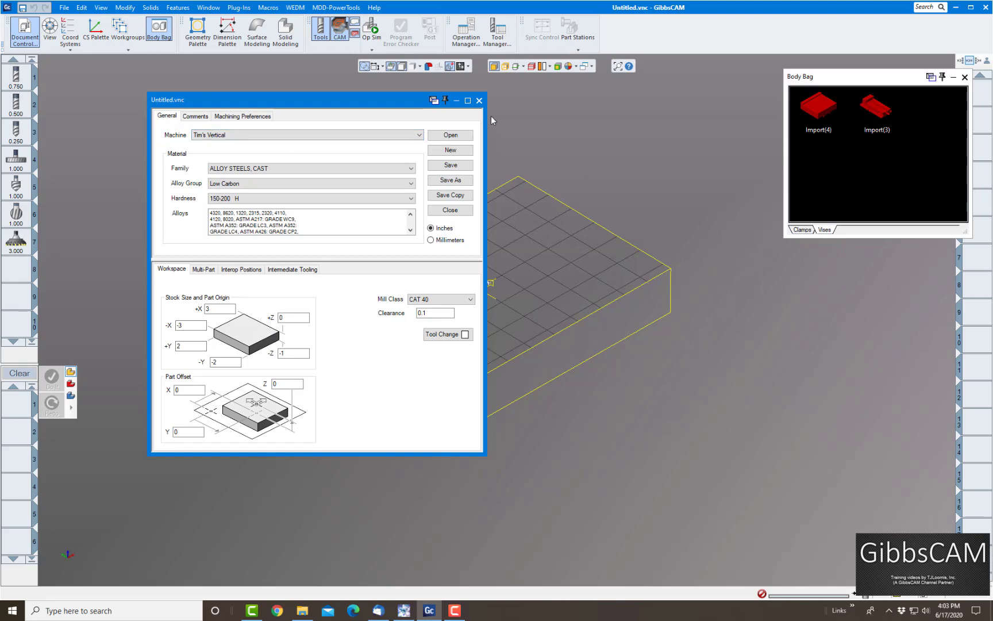